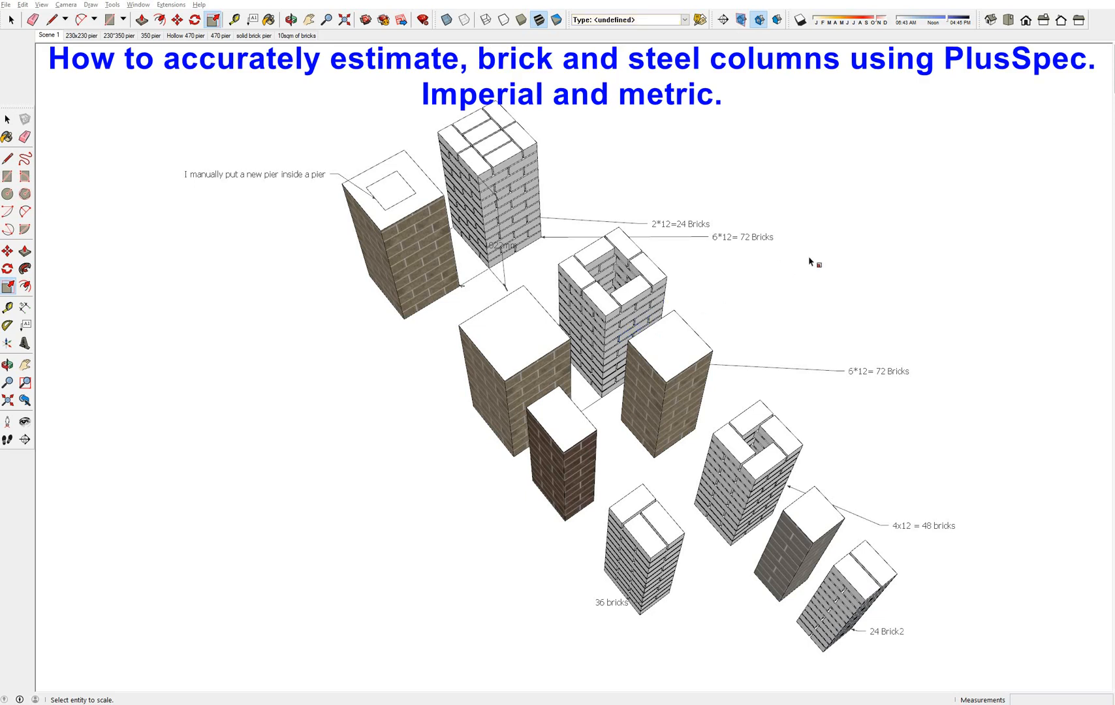
{"action": "mouse_move", "coordinate": [815, 243]}
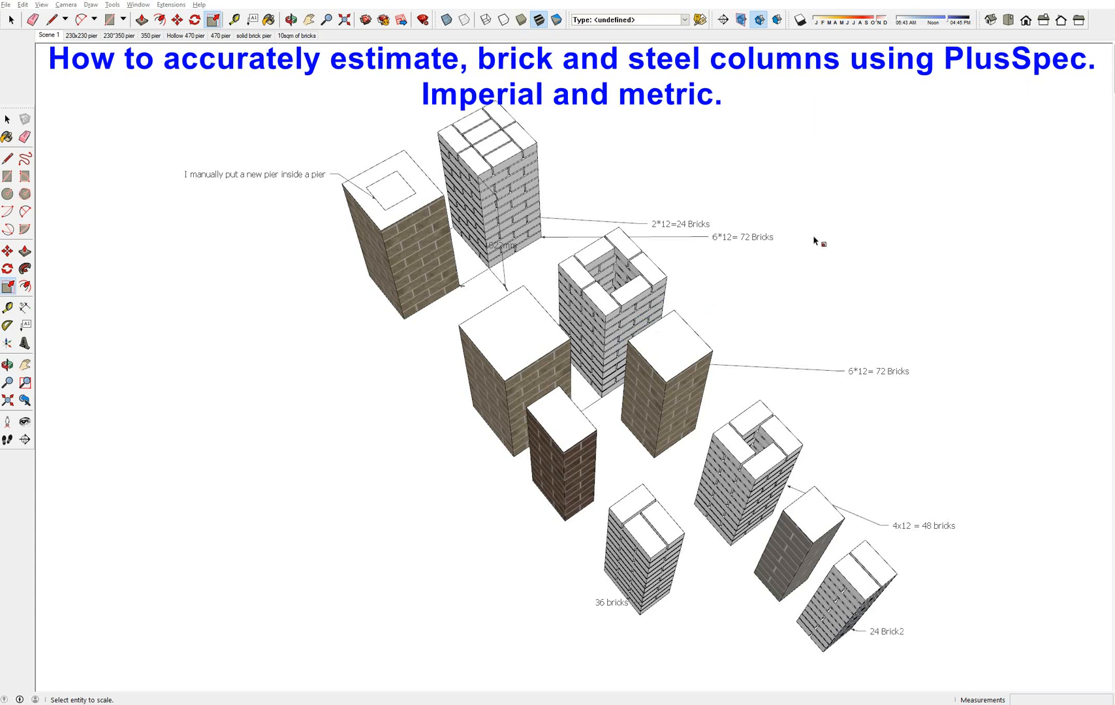
Step: Jump to the 230x230 pier scene showing the 24-brick model beside the textured pier
{"action": "left_click", "coordinate": [413, 264]}
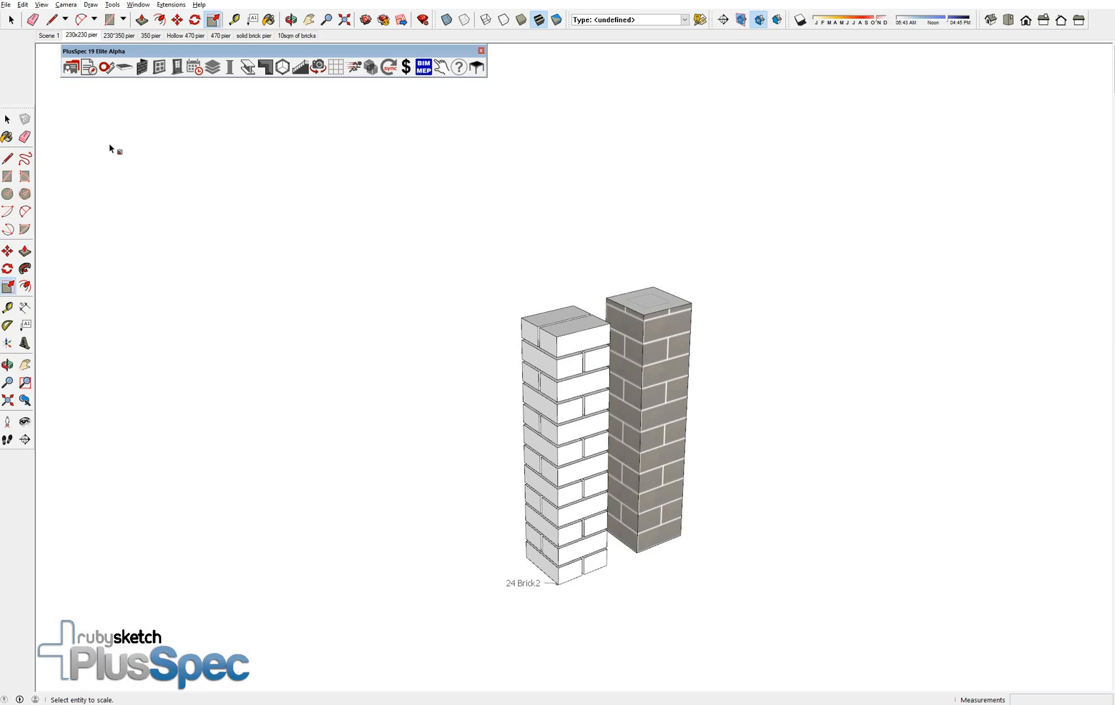
{"action": "mouse_move", "coordinate": [276, 294]}
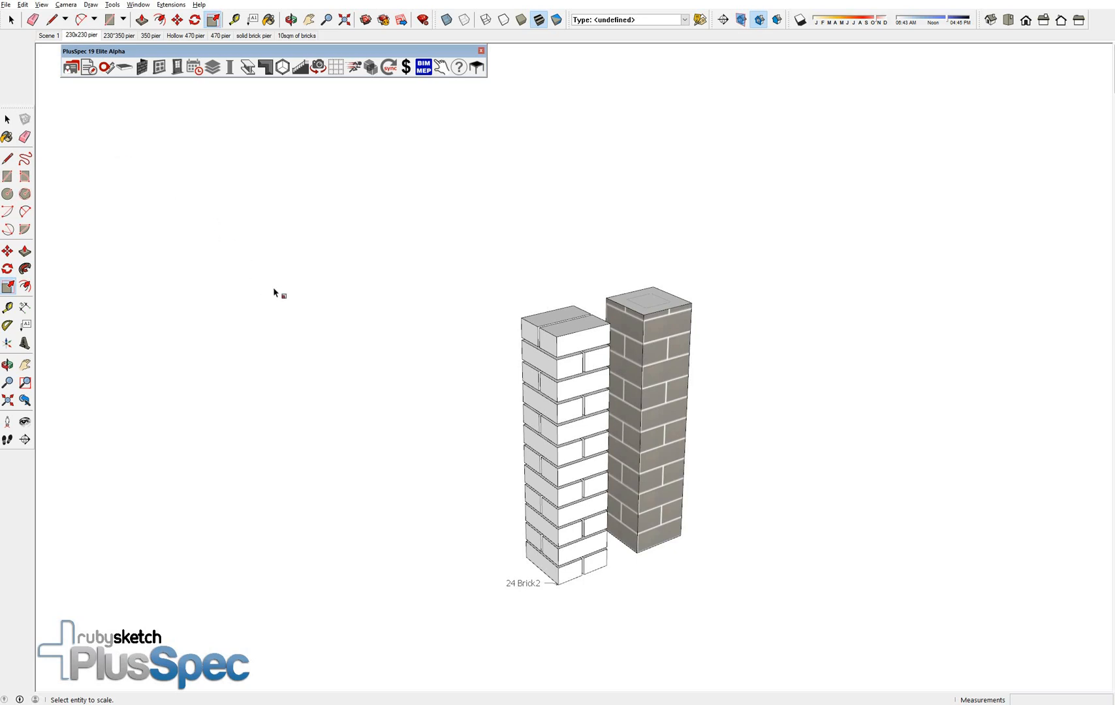
{"action": "mouse_move", "coordinate": [352, 306]}
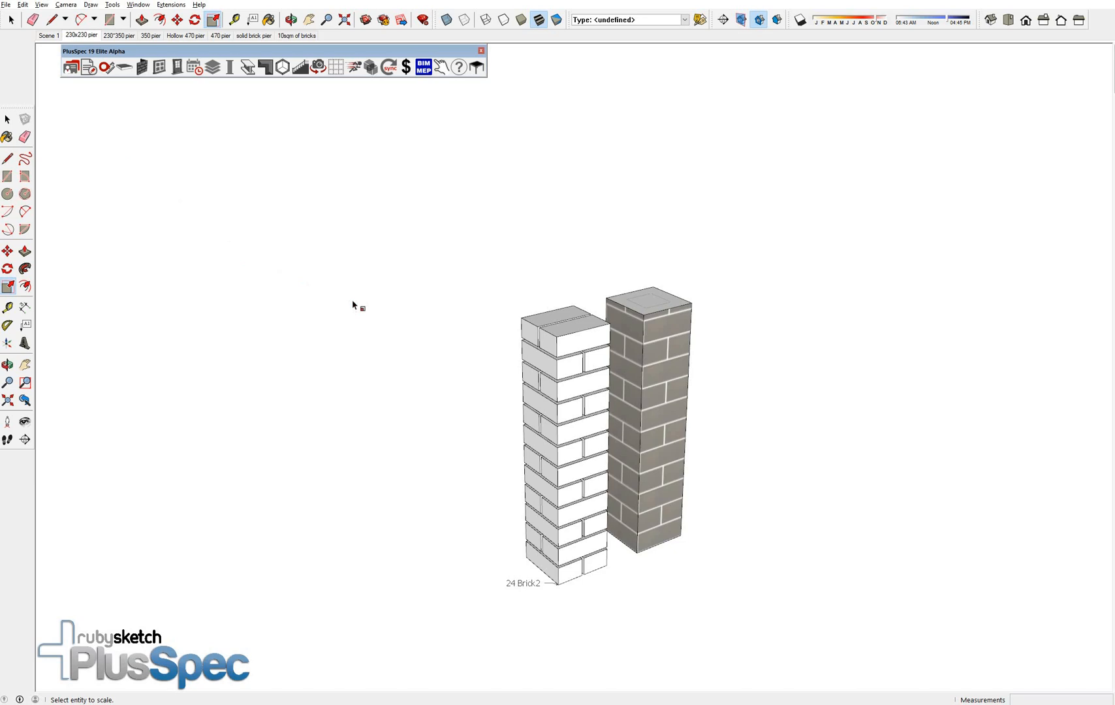
Step: Generate the PlusSpec takeoff report listing 24 generic bricks and 6 Austral Oyster Grey
{"action": "left_click", "coordinate": [655, 373]}
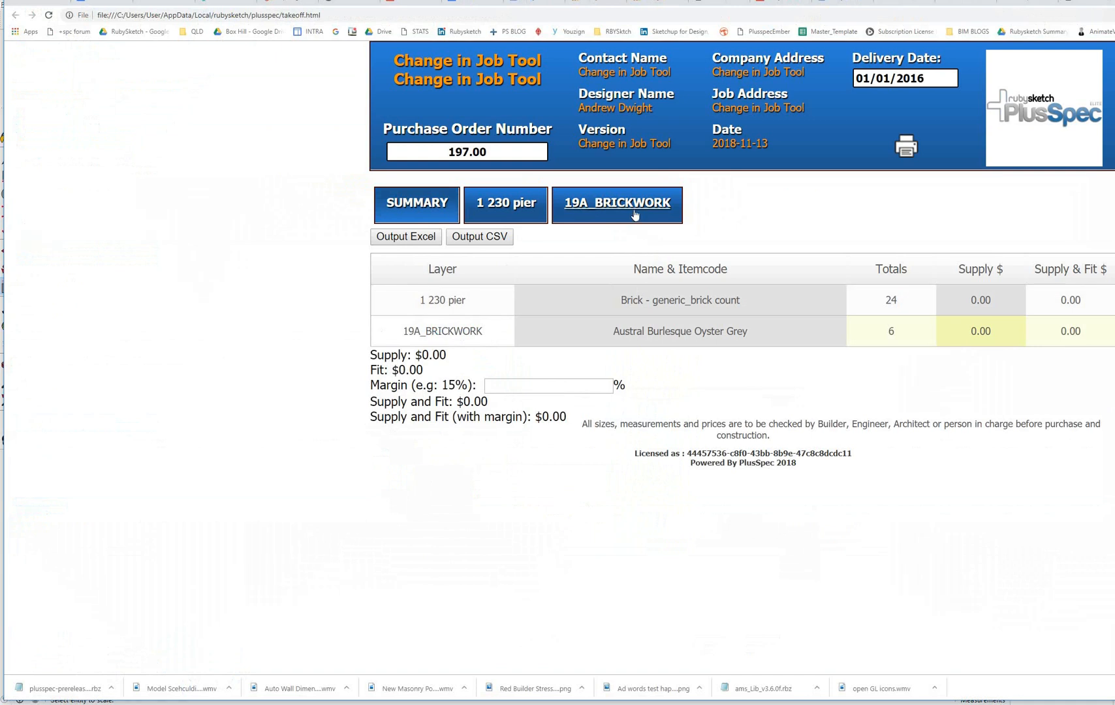
Step: View the 19A_BRICKWORK layer breakdown of Austral Burlesque Oyster Grey totalling 24
{"action": "left_click", "coordinate": [617, 203]}
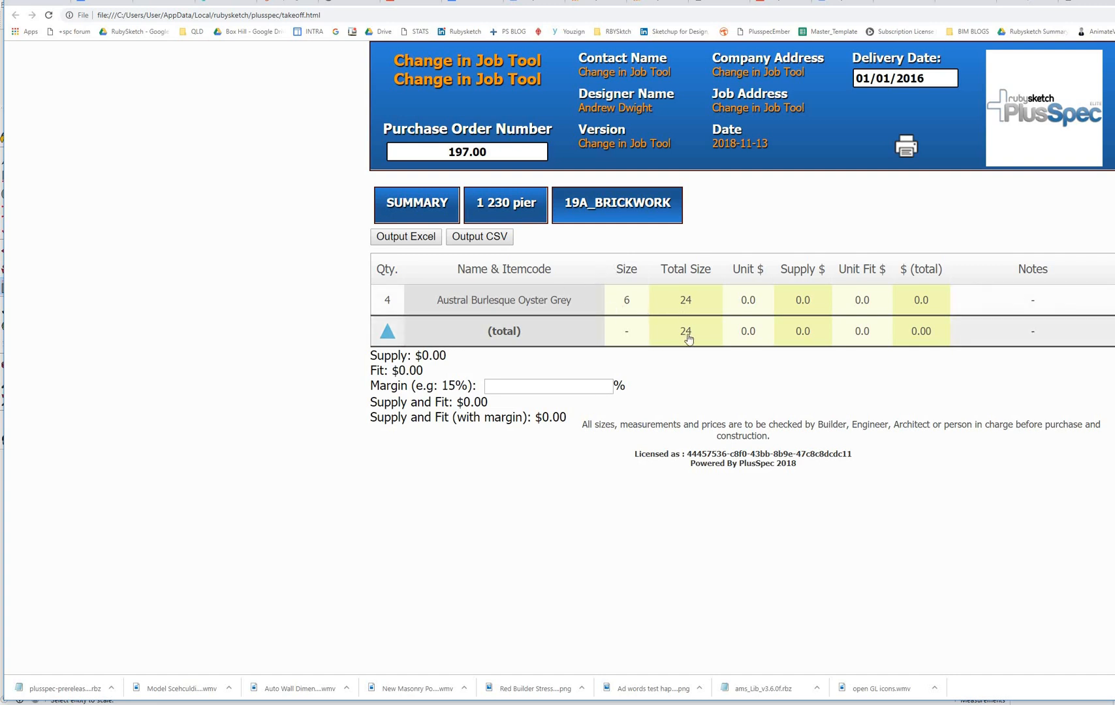
{"action": "mouse_move", "coordinate": [698, 336]}
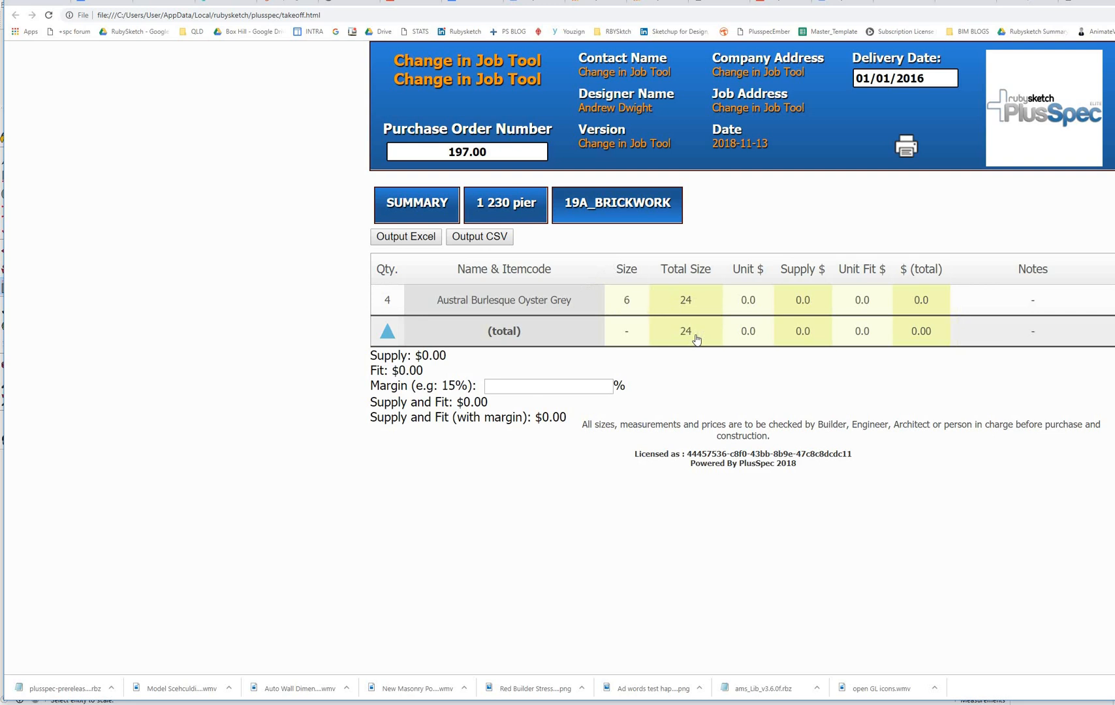
{"action": "mouse_move", "coordinate": [687, 302]}
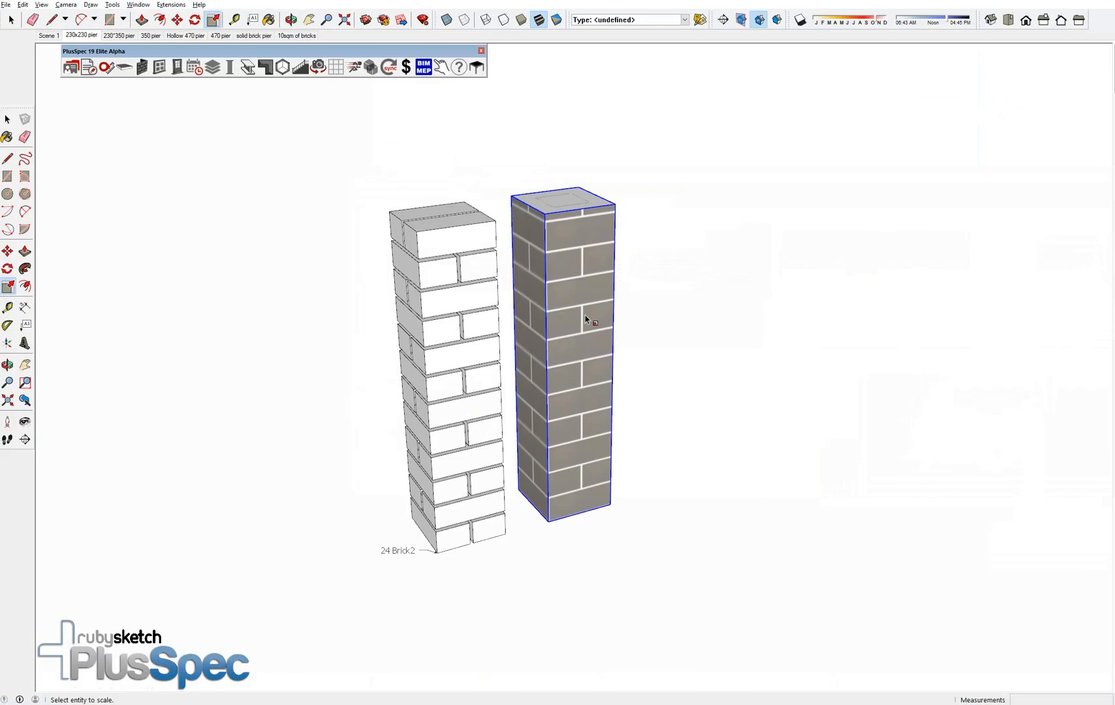
Step: Place a masonry post with Austral Bowral 50 Capitol Red bricks as its material
{"action": "left_click", "coordinate": [478, 320]}
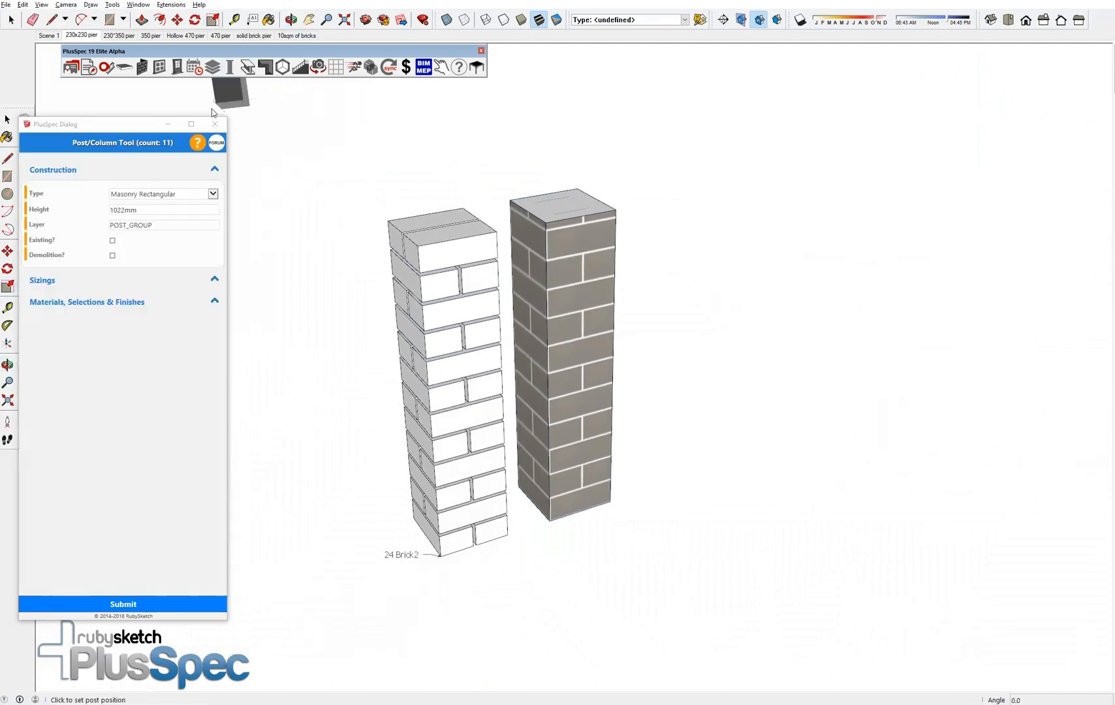
{"action": "left_click", "coordinate": [86, 302]}
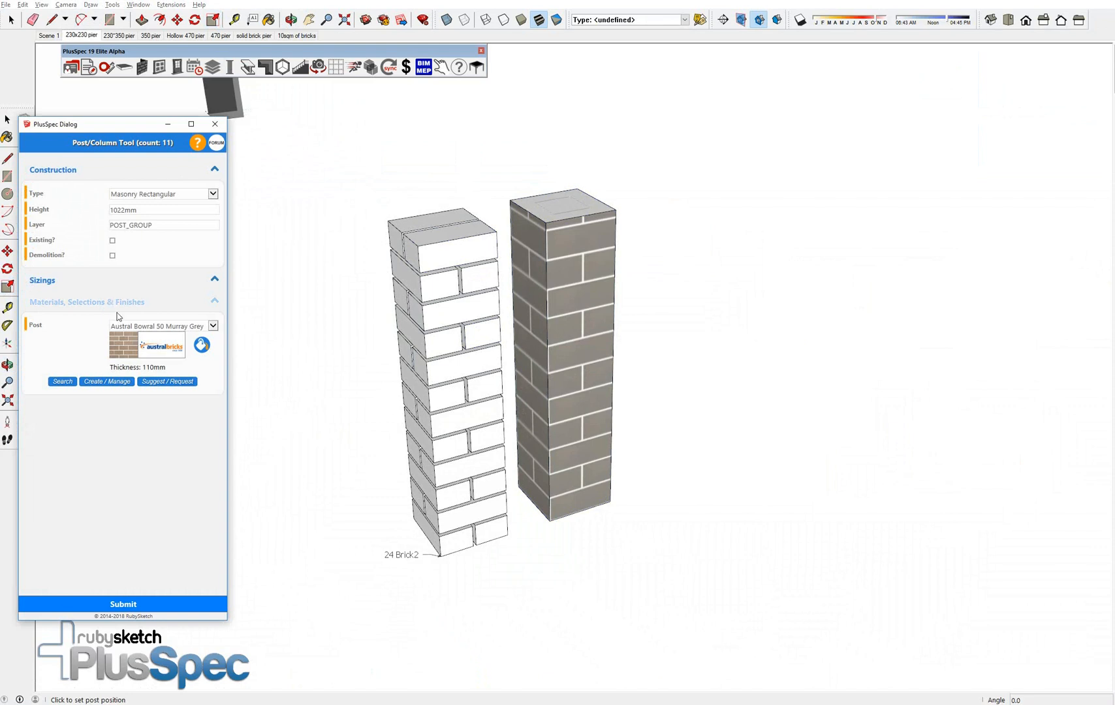
{"action": "left_click", "coordinate": [211, 325]}
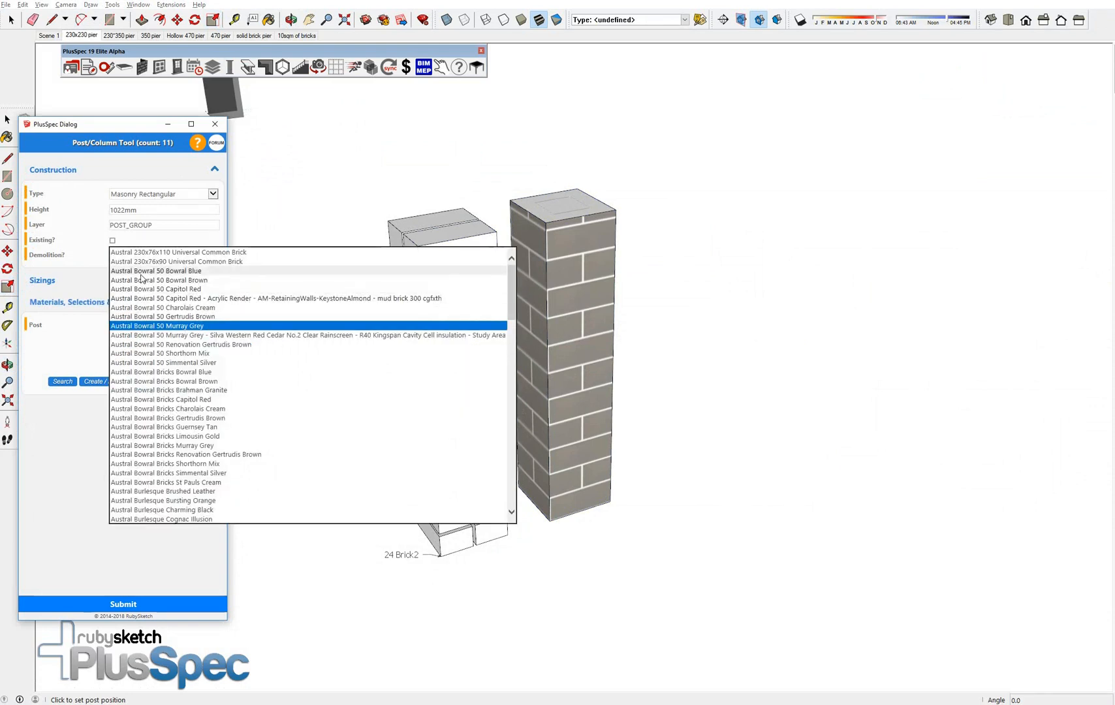
{"action": "mouse_move", "coordinate": [129, 291]}
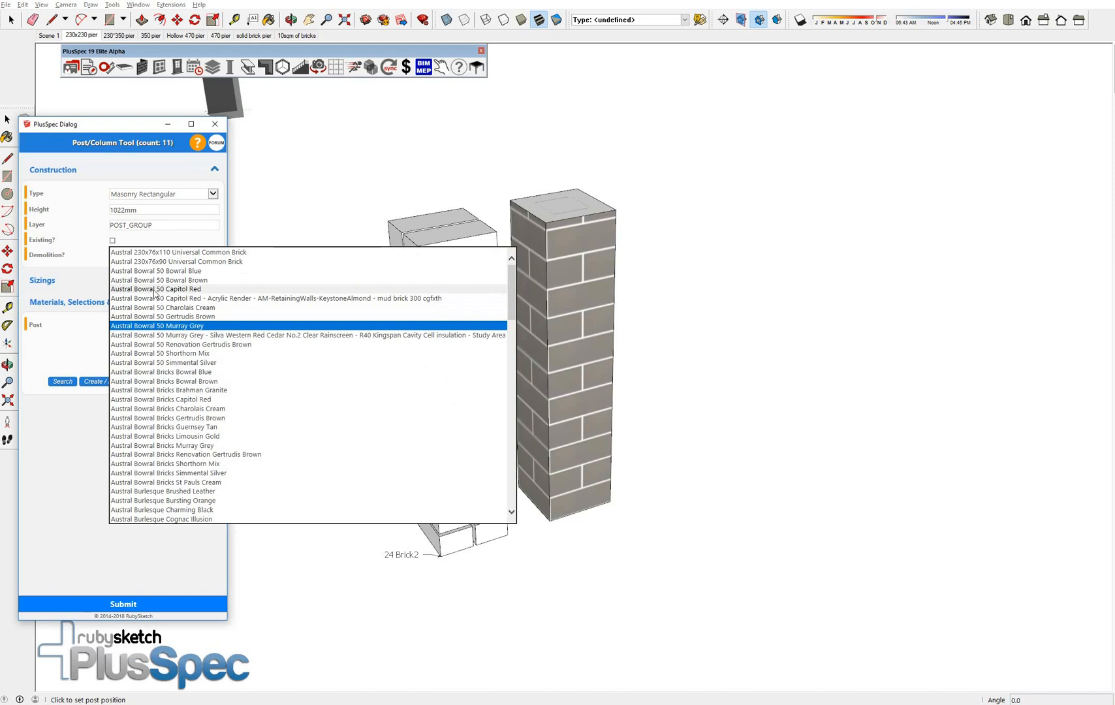
{"action": "left_click", "coordinate": [158, 288]}
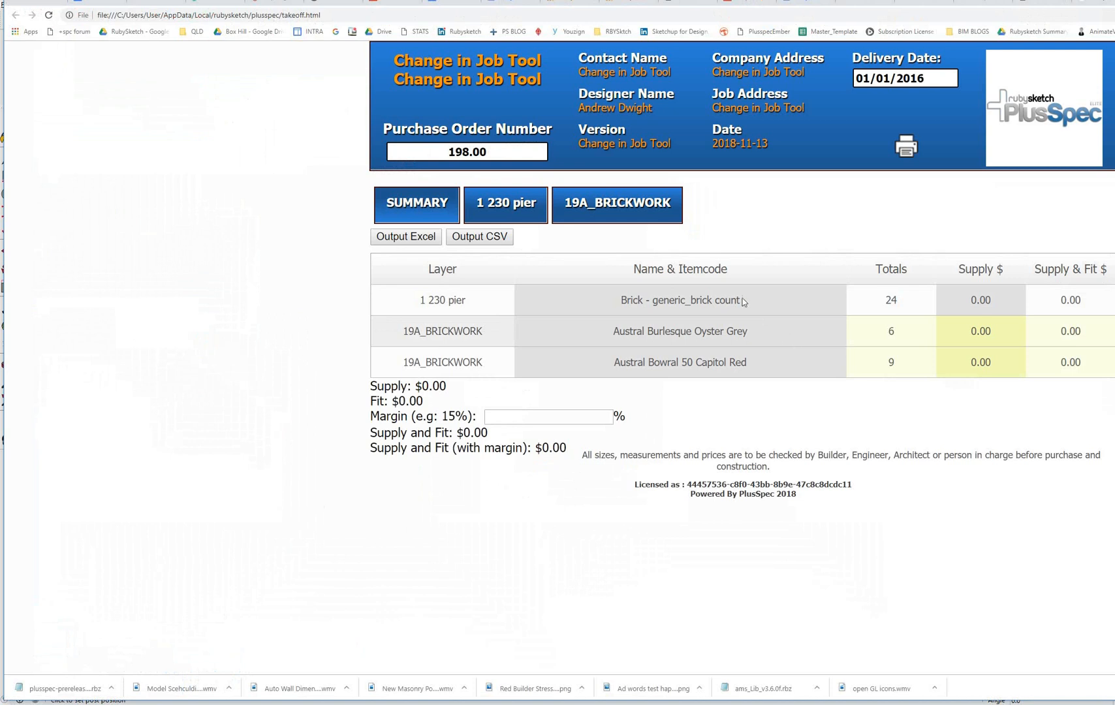
Step: Review the updated takeoff summary before returning to the pier model
{"action": "left_click", "coordinate": [616, 203]}
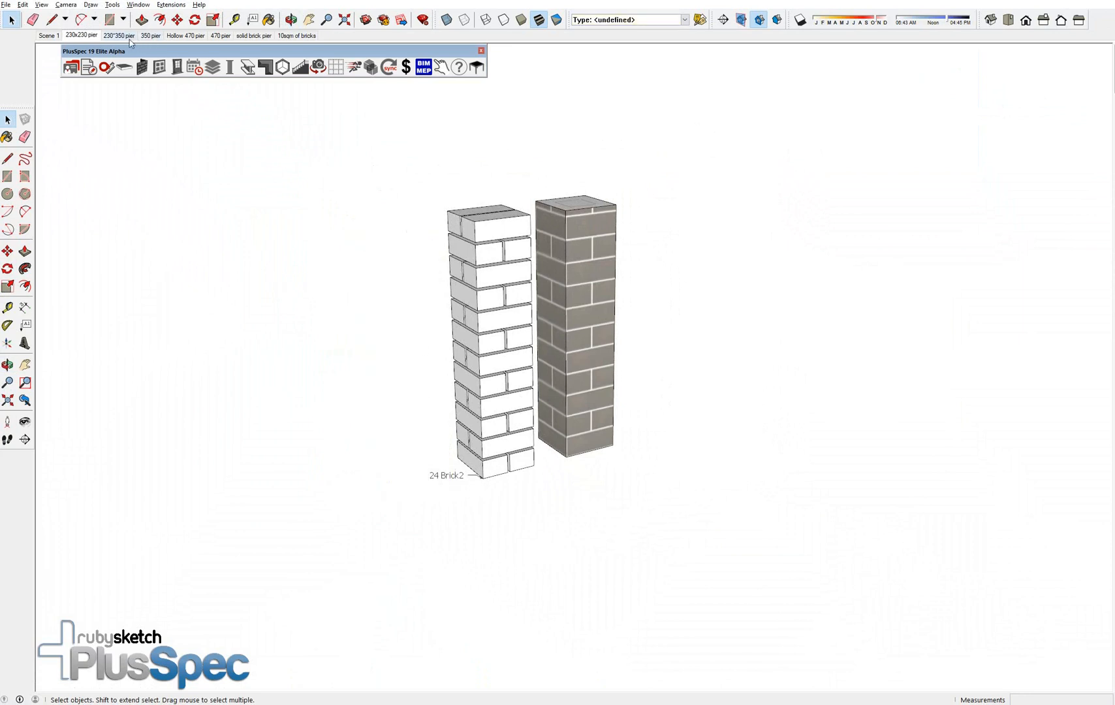
Step: Switch to the 230x350 pier scene with the red-brick pier beside the 36-brick pier
{"action": "left_click", "coordinate": [119, 36]}
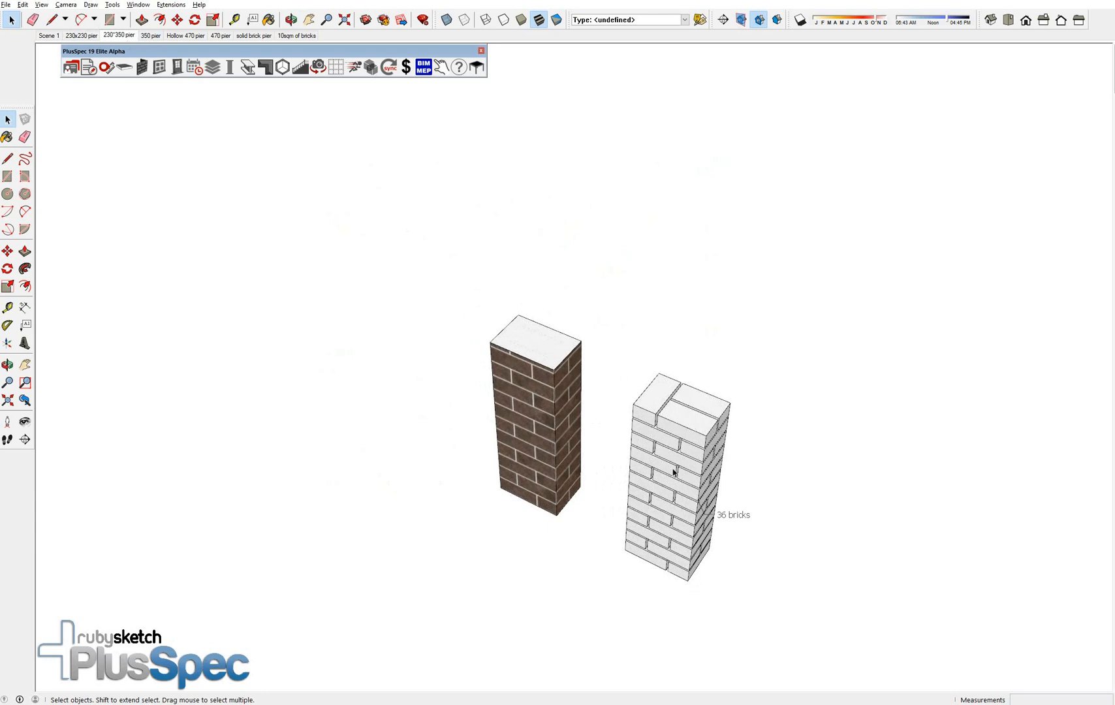
{"action": "mouse_move", "coordinate": [610, 432]}
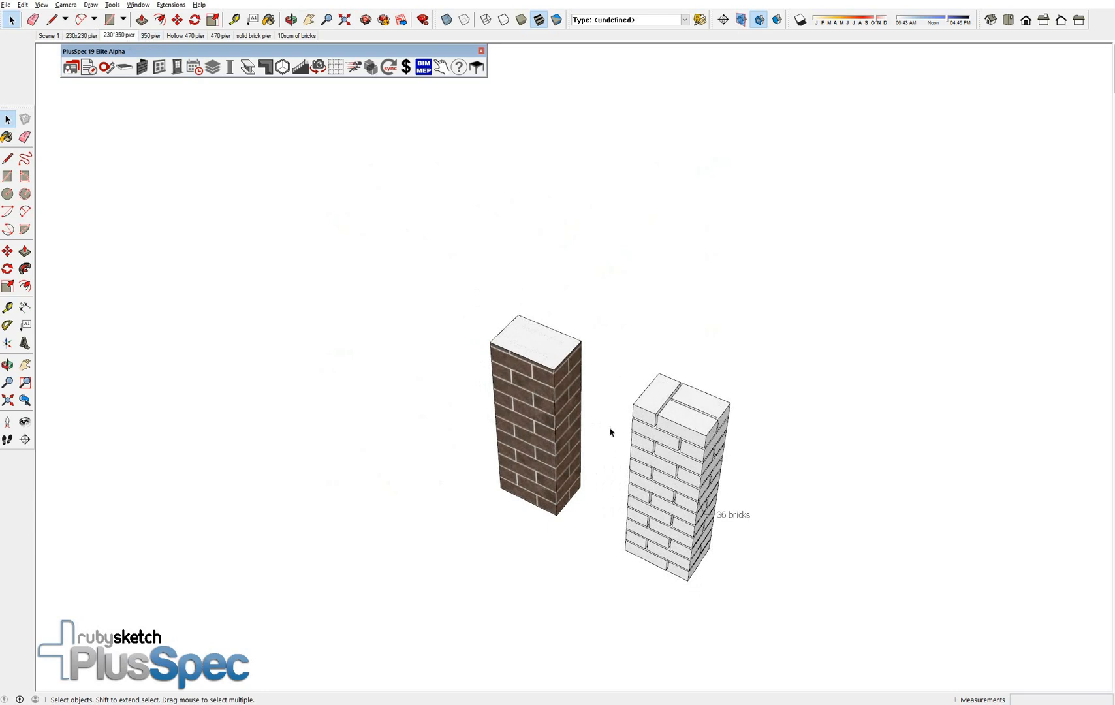
{"action": "mouse_move", "coordinate": [316, 208]}
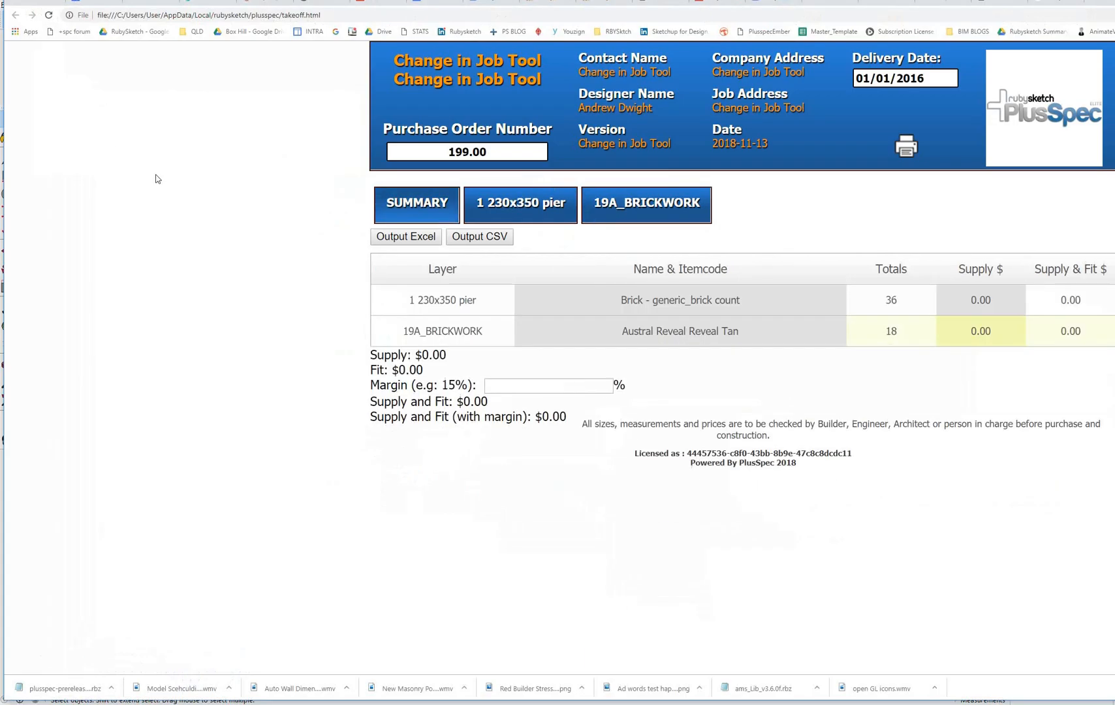
Step: Check the 230x350 pier layer's 36 bricks and the Reveal Tan brickwork area, then return to the model
{"action": "left_click", "coordinate": [520, 204]}
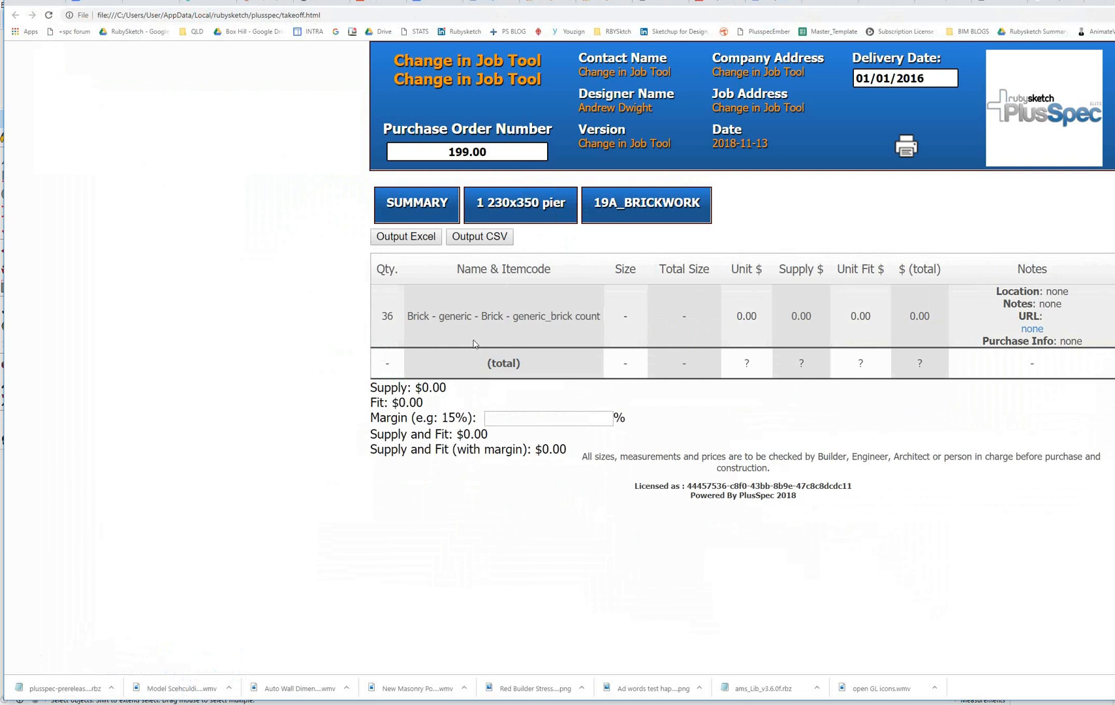
{"action": "left_click", "coordinate": [645, 204]}
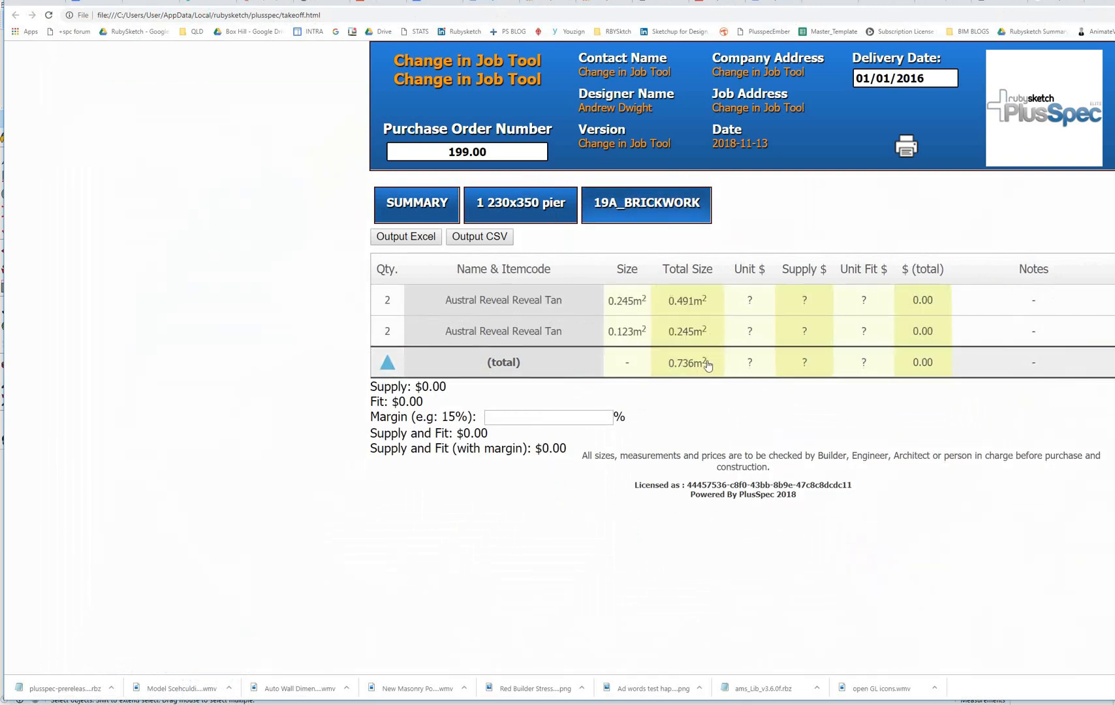
{"action": "key", "text": "alt+tab"}
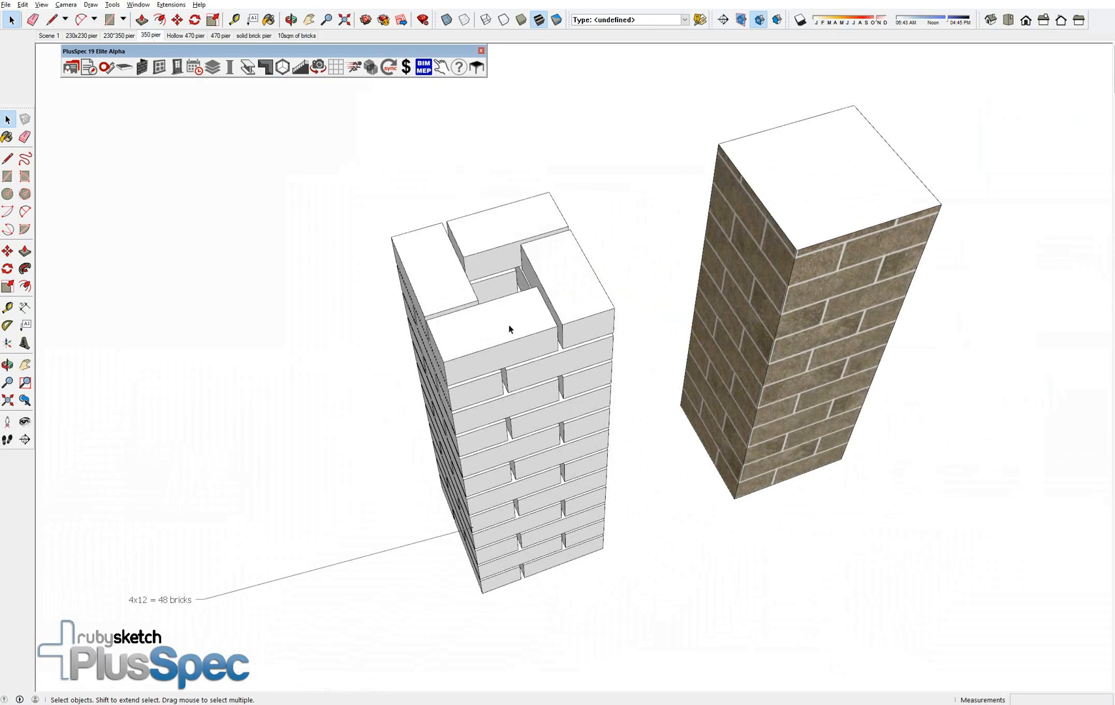
{"action": "mouse_move", "coordinate": [517, 271]}
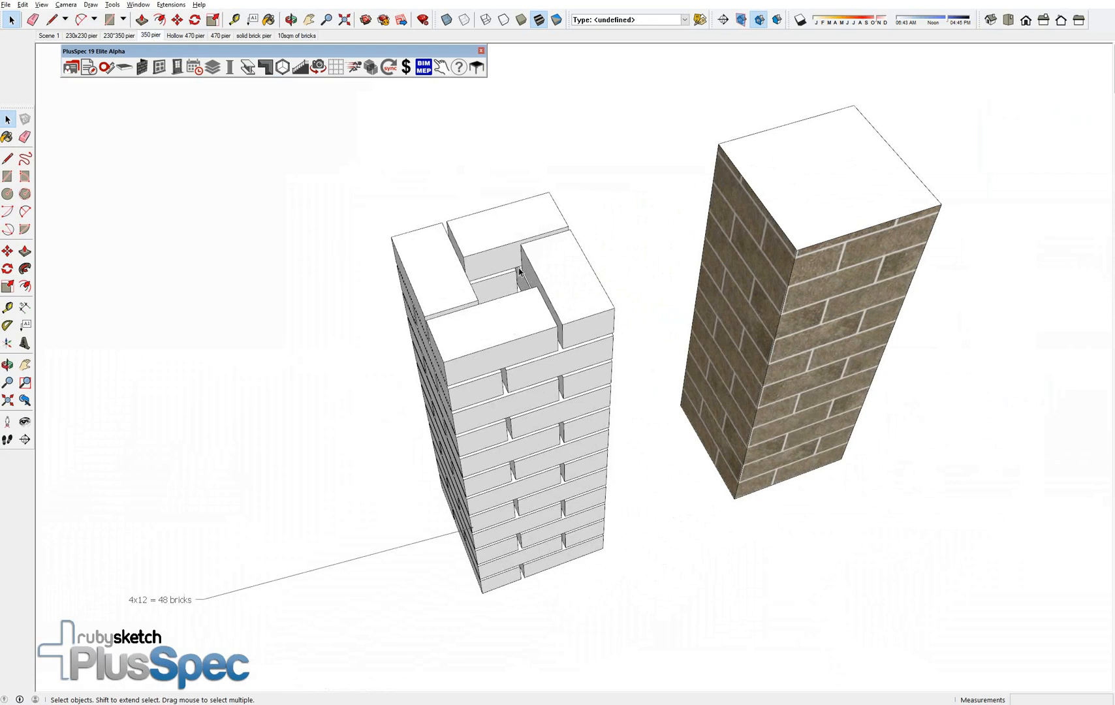
{"action": "mouse_move", "coordinate": [495, 278]}
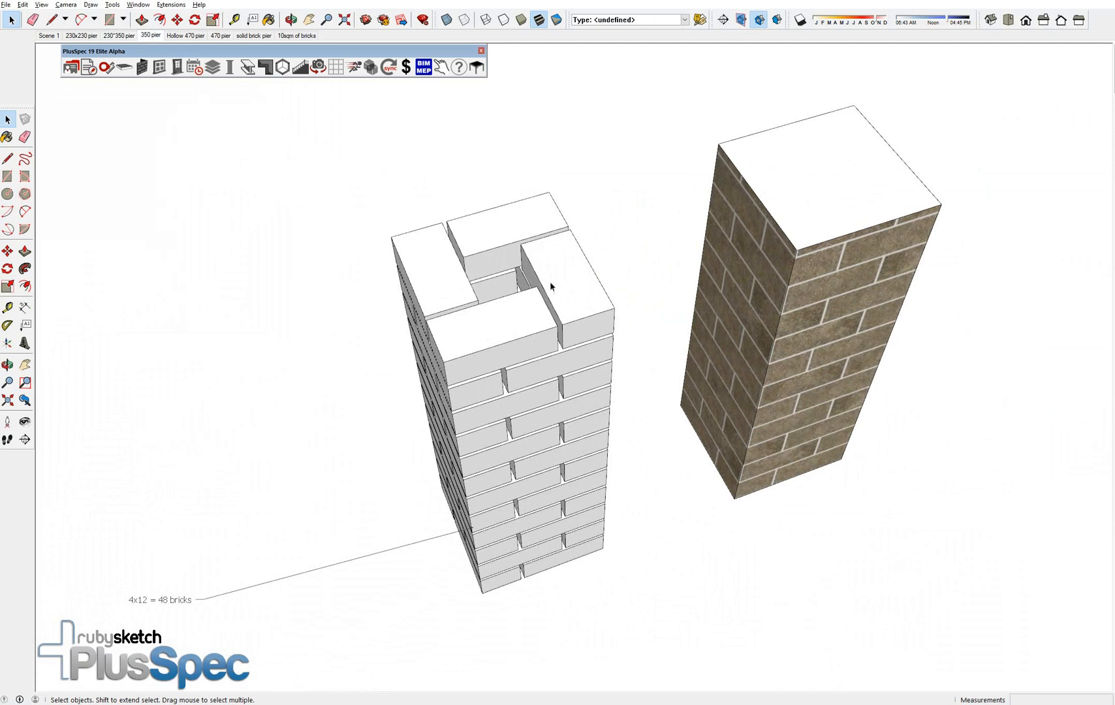
{"action": "mouse_move", "coordinate": [587, 299]}
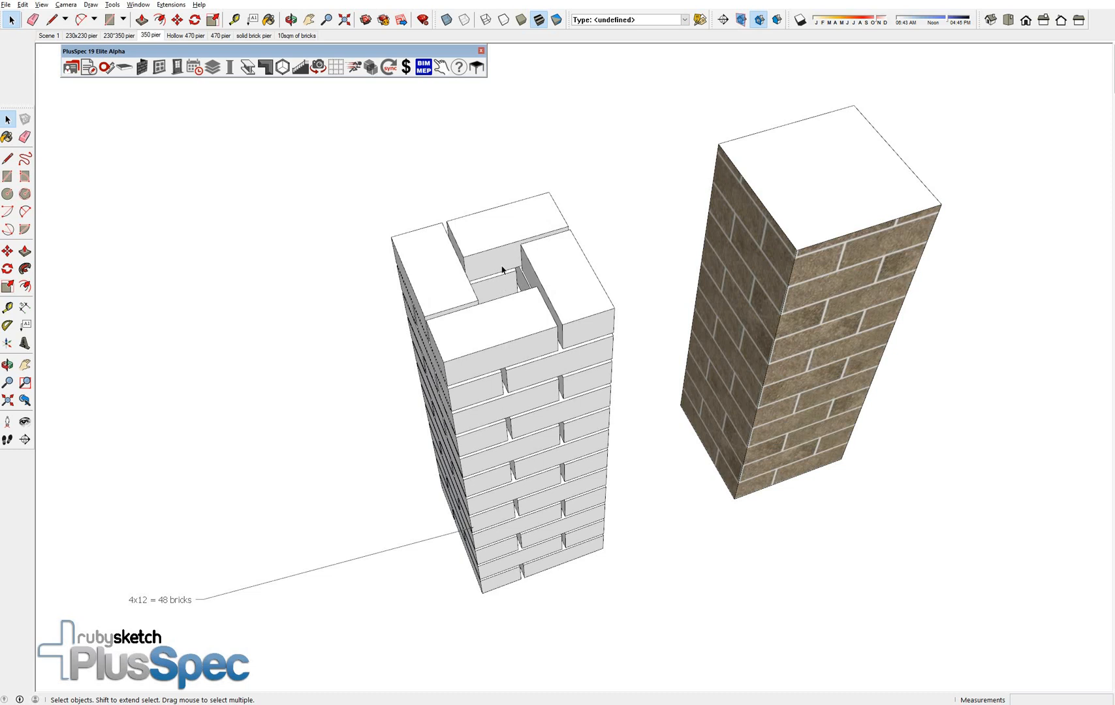
{"action": "mouse_move", "coordinate": [536, 292]}
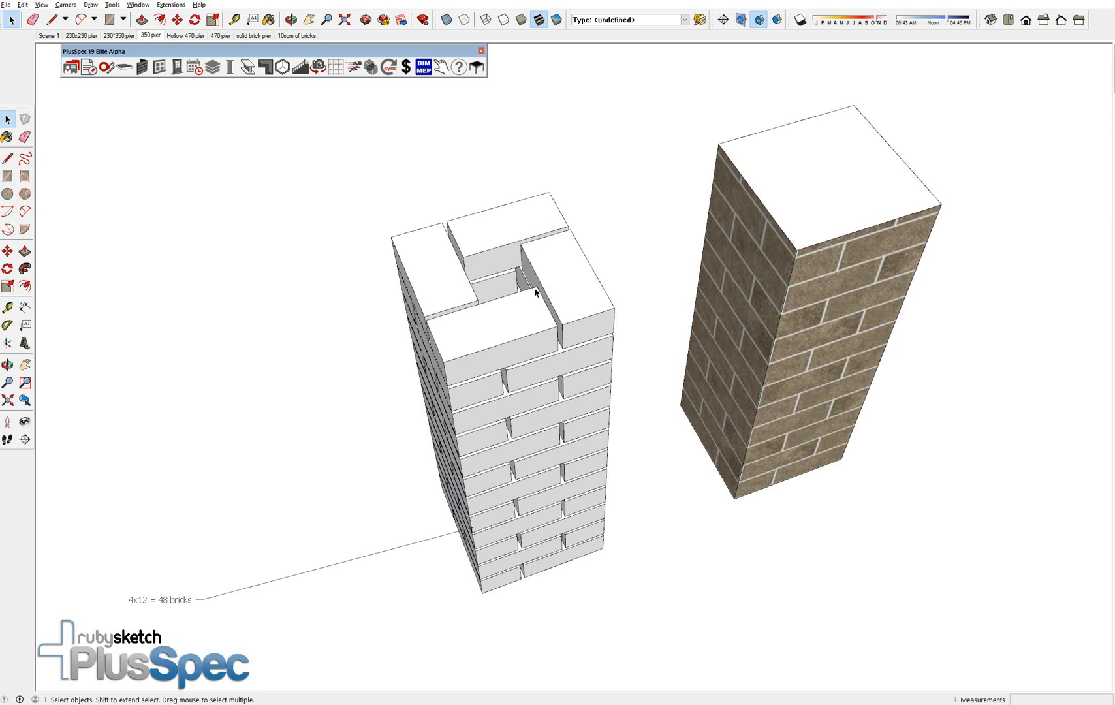
{"action": "mouse_move", "coordinate": [495, 290]}
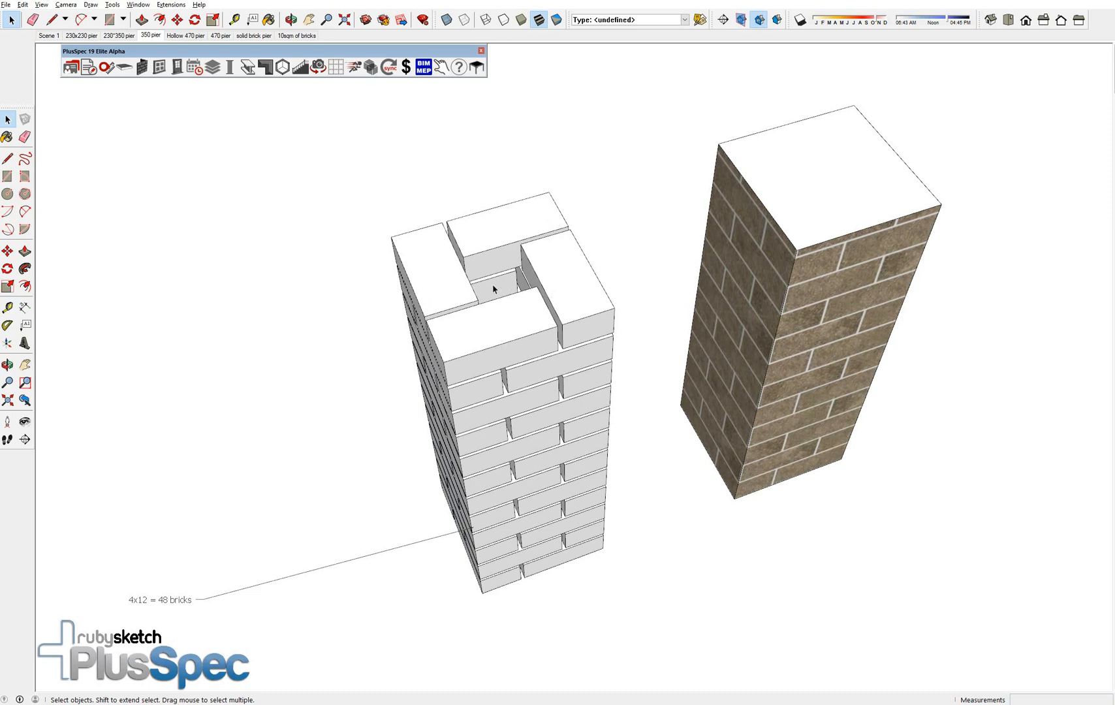
{"action": "mouse_move", "coordinate": [793, 243]}
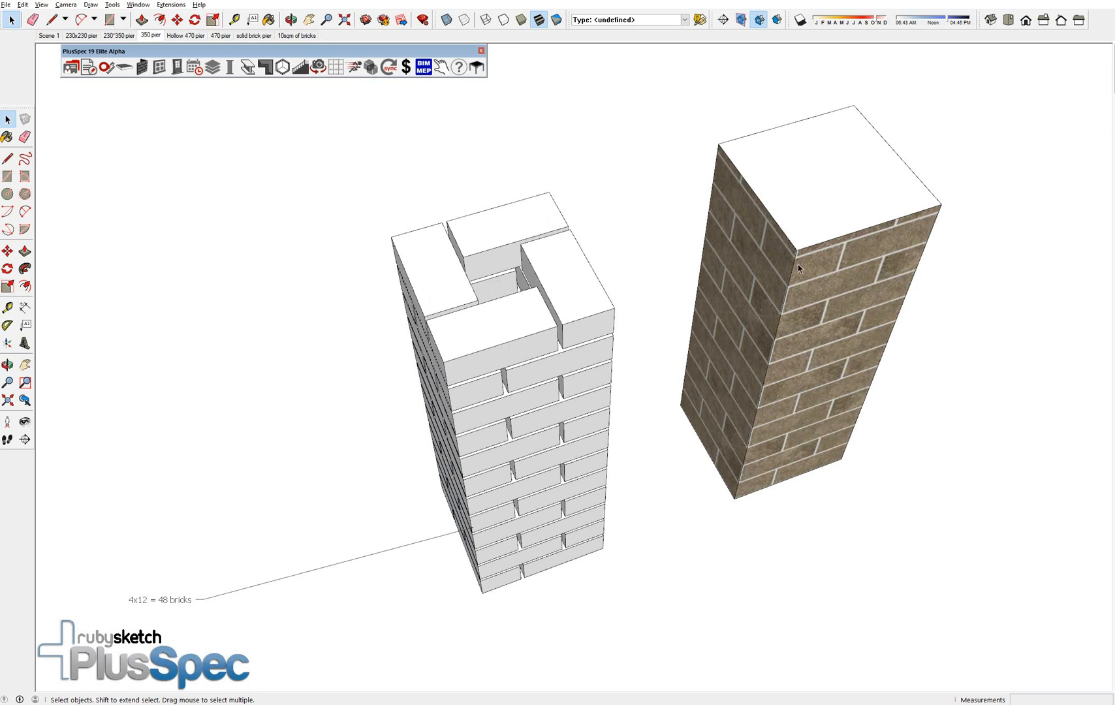
{"action": "mouse_move", "coordinate": [592, 339]}
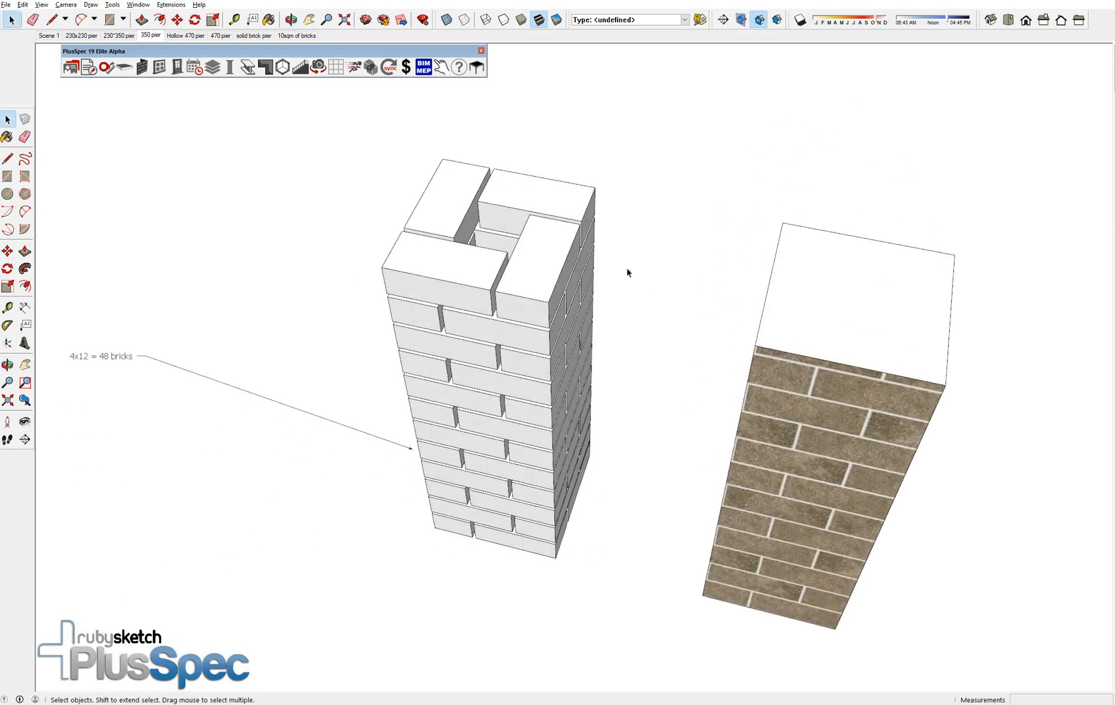
{"action": "mouse_move", "coordinate": [528, 311]}
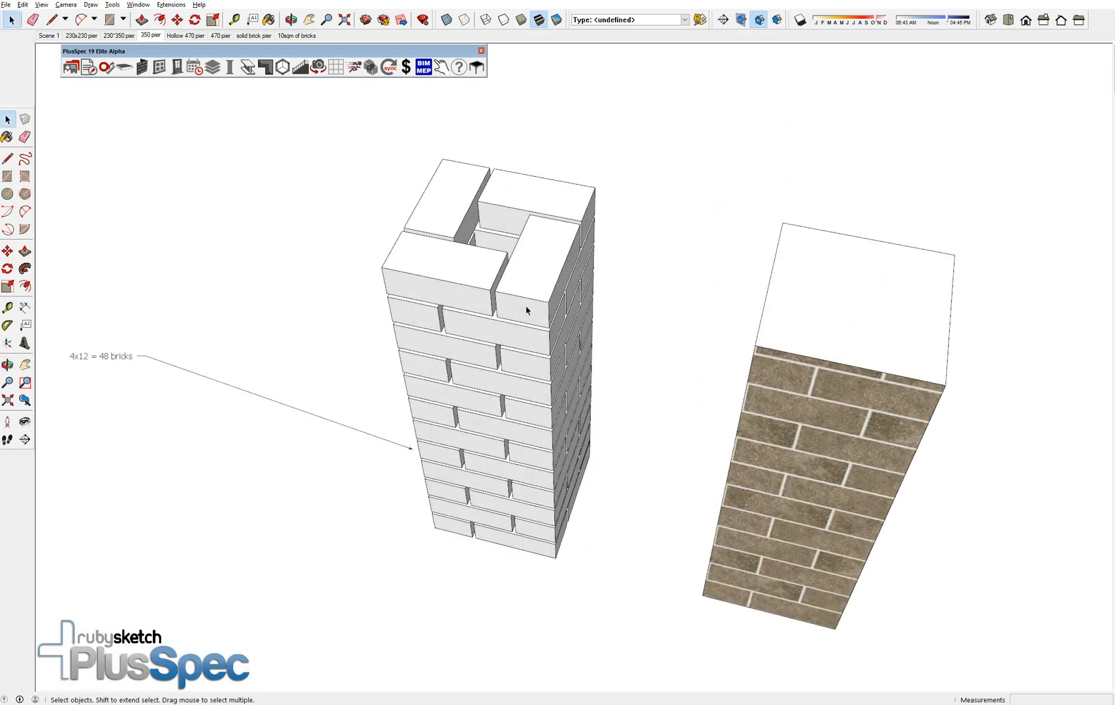
{"action": "mouse_move", "coordinate": [638, 418]}
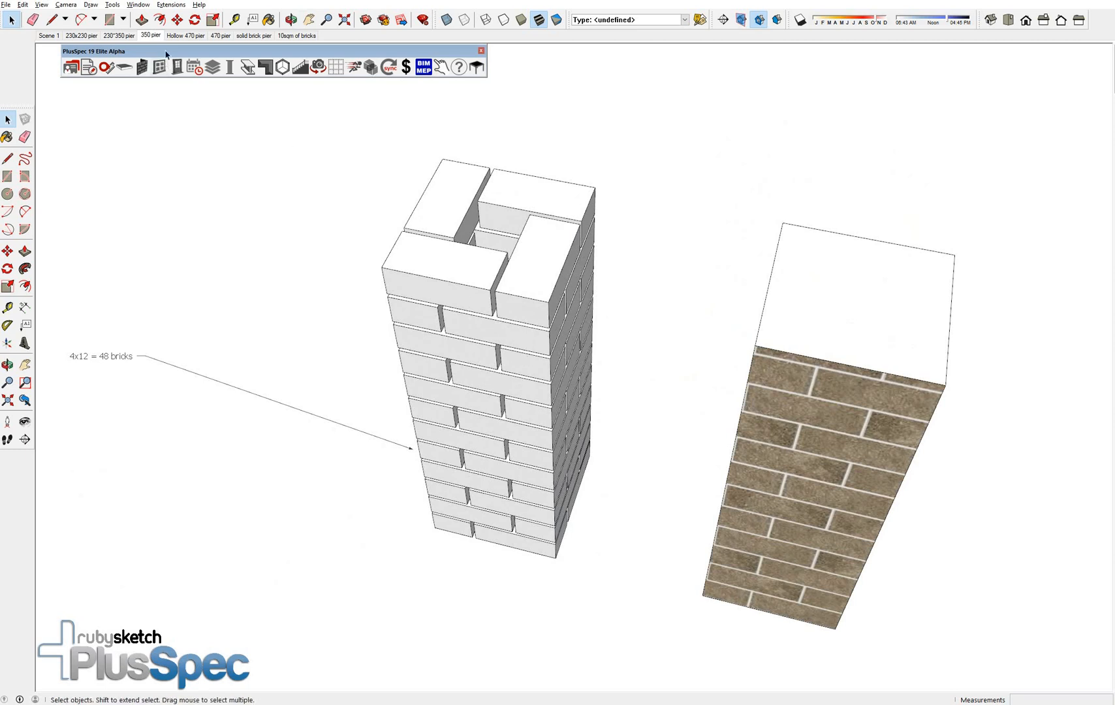
{"action": "mouse_move", "coordinate": [186, 35]}
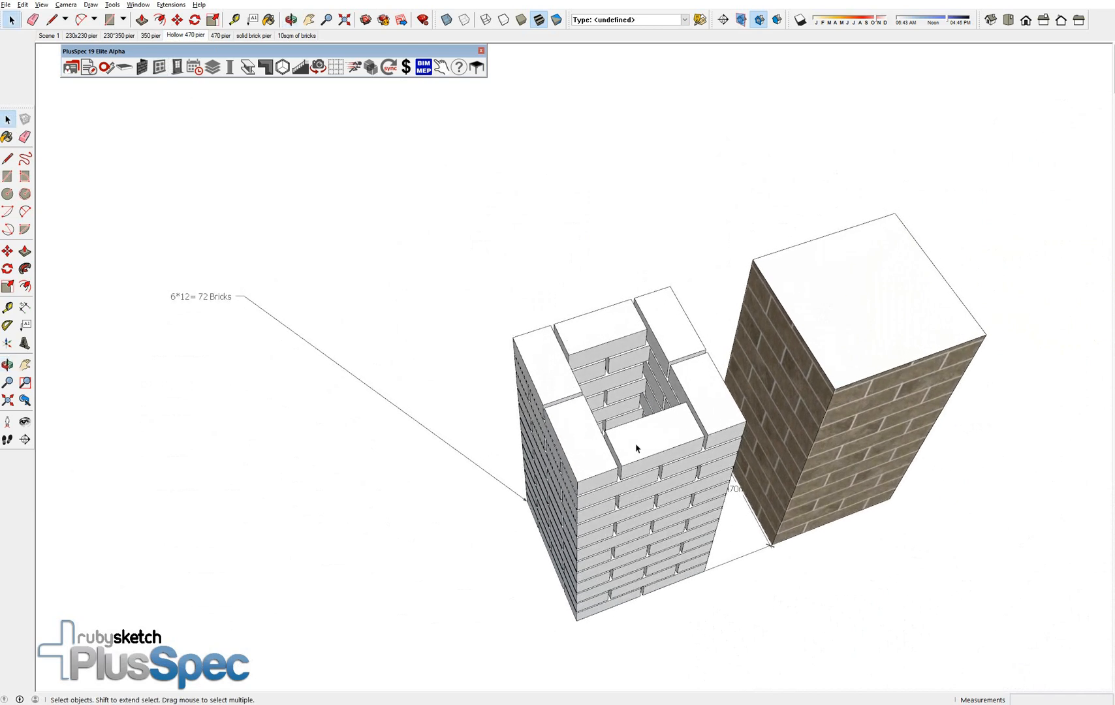
{"action": "mouse_move", "coordinate": [672, 484]}
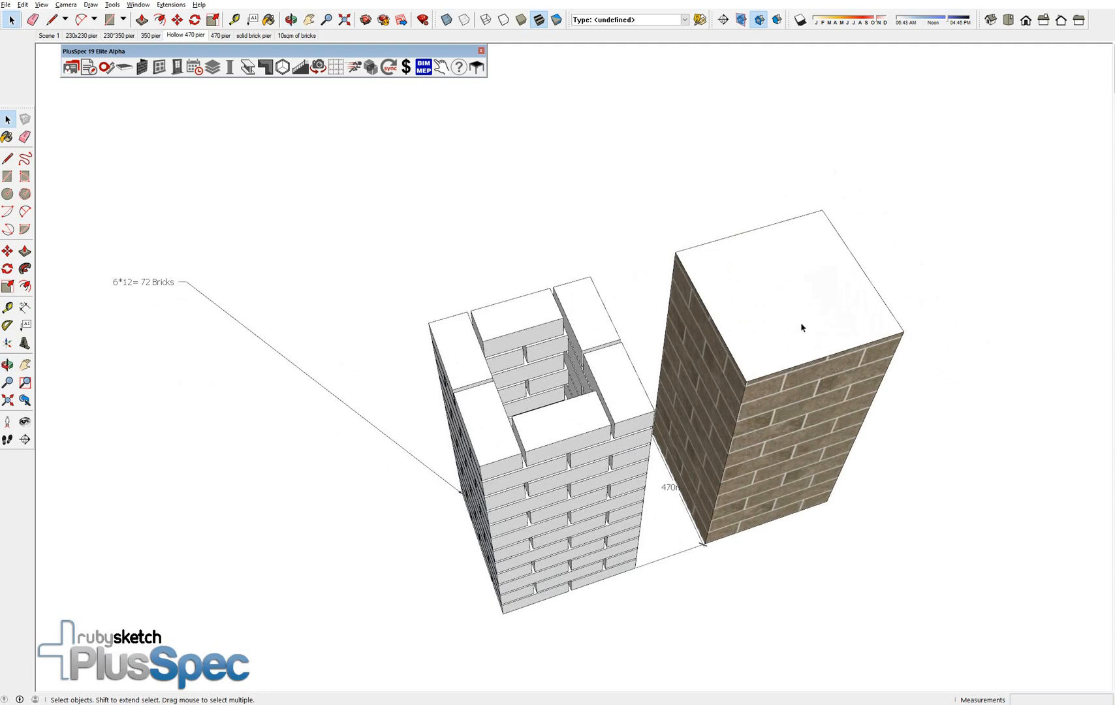
{"action": "mouse_move", "coordinate": [221, 35]}
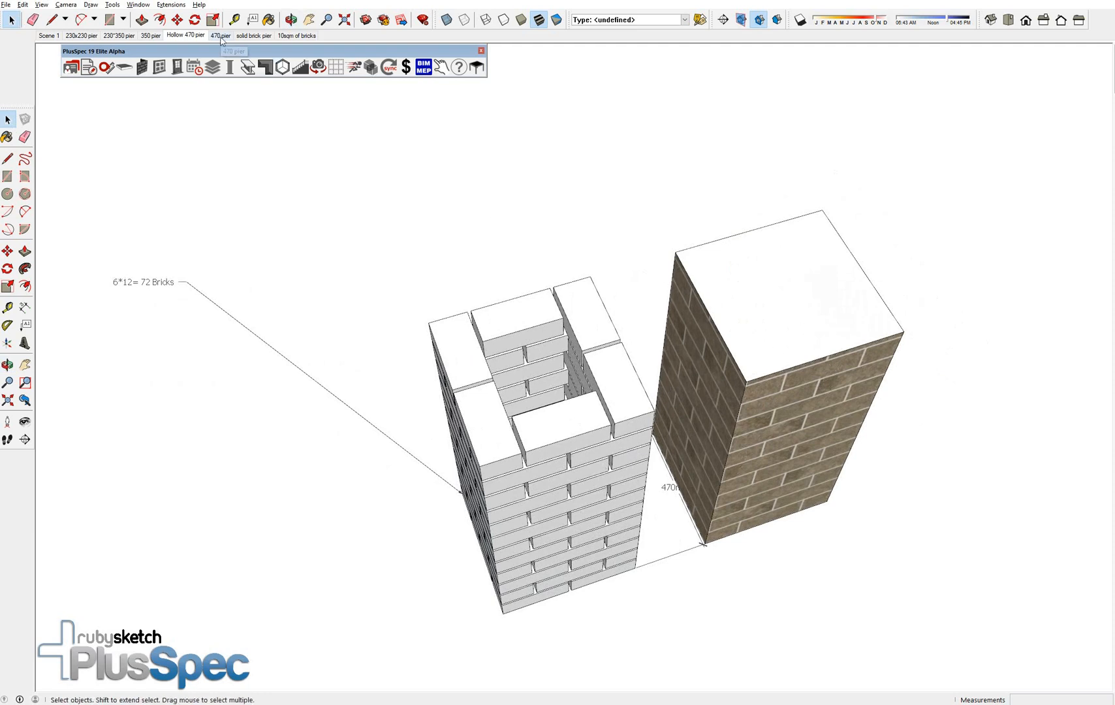
Step: Switch to the 470 pier scene showing hollow and solid piers labeled 72 and 24 bricks
{"action": "left_click", "coordinate": [219, 35]}
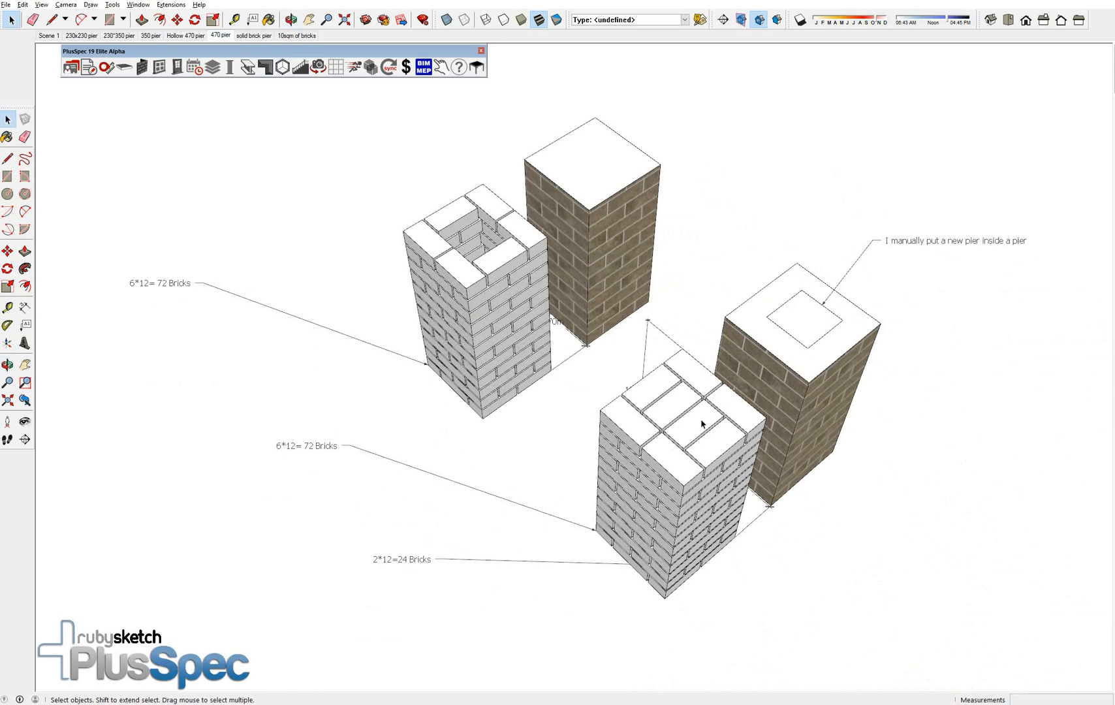
{"action": "mouse_move", "coordinate": [679, 424]}
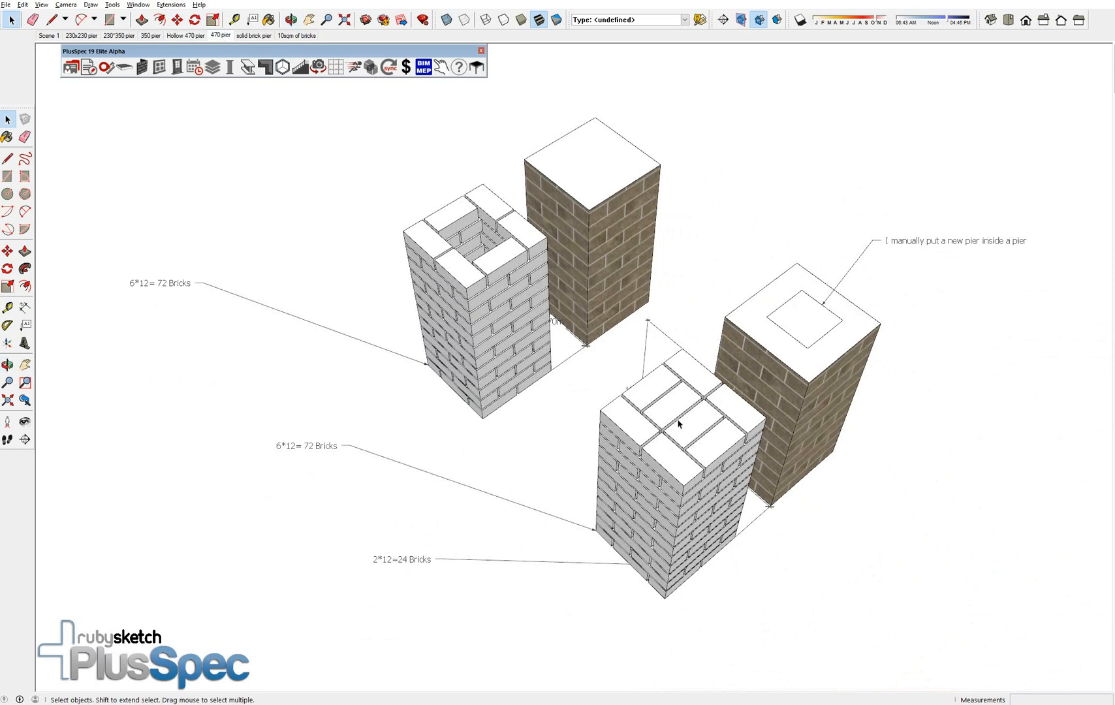
{"action": "mouse_move", "coordinate": [456, 239]}
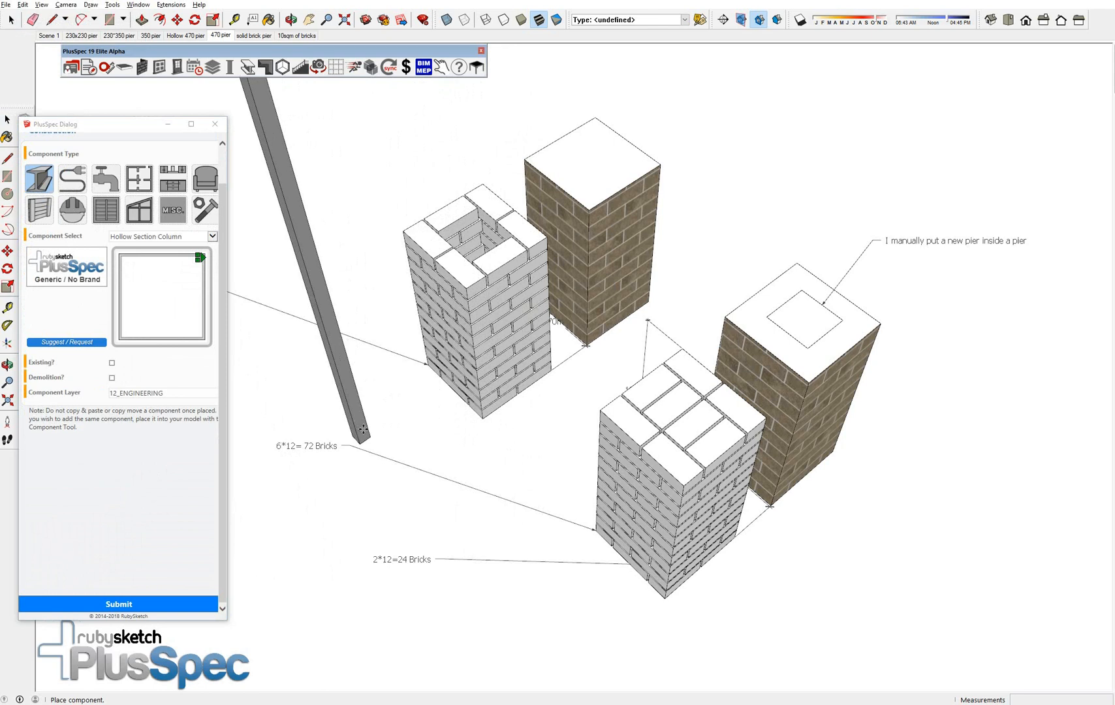
{"action": "mouse_move", "coordinate": [453, 448]}
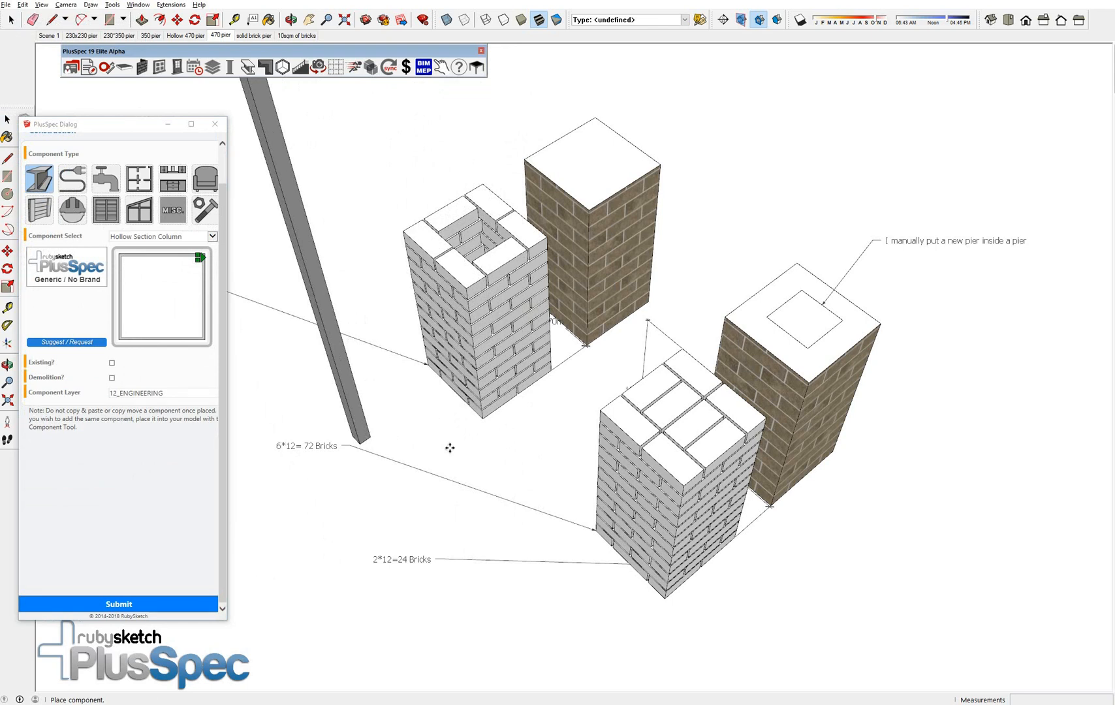
Step: Set the steel post to 75x75x5.0 SHS, galvanized finish, with both top and base plates
{"action": "left_click", "coordinate": [320, 284]}
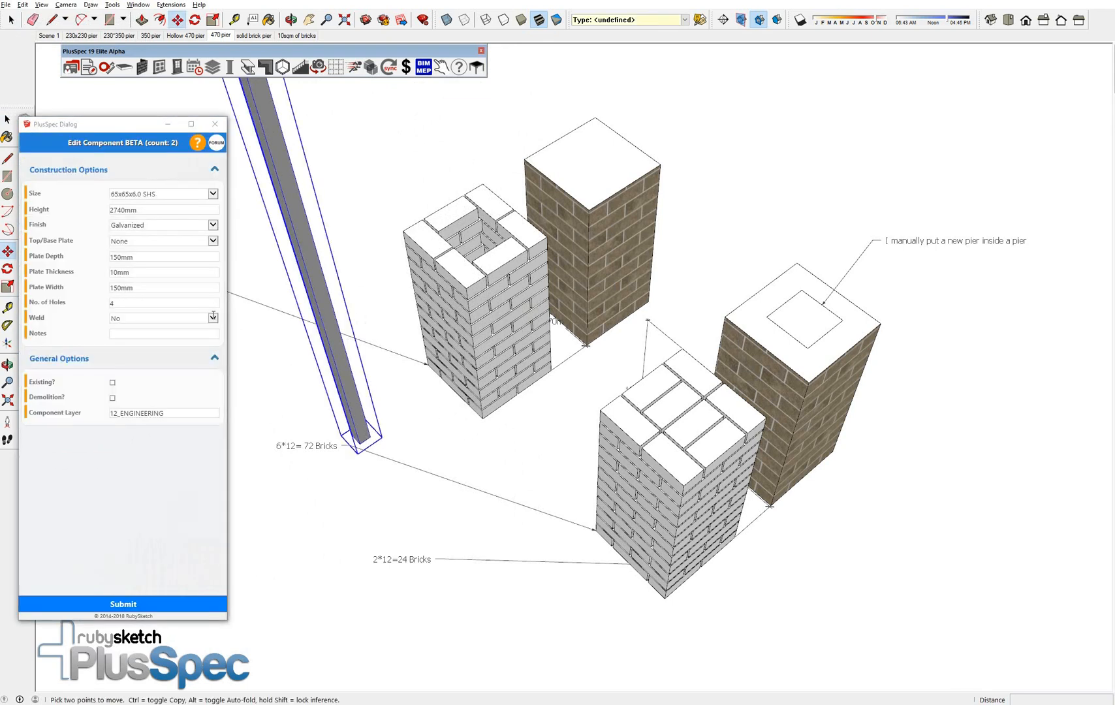
{"action": "left_click", "coordinate": [211, 194]}
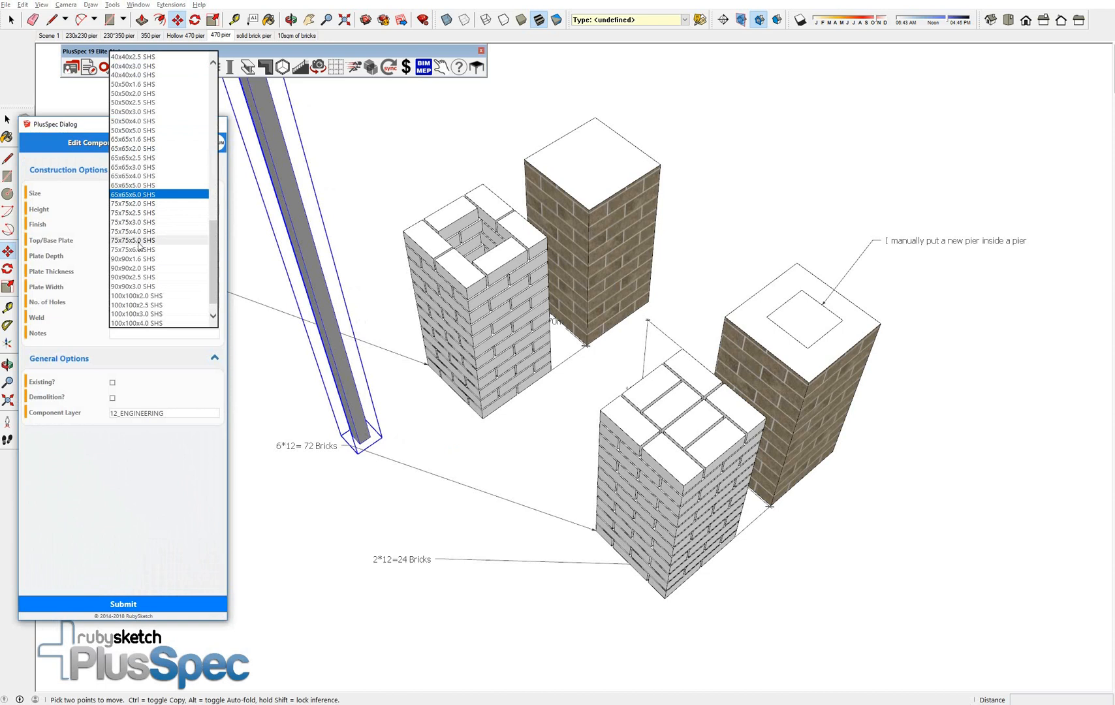
{"action": "left_click", "coordinate": [132, 240]}
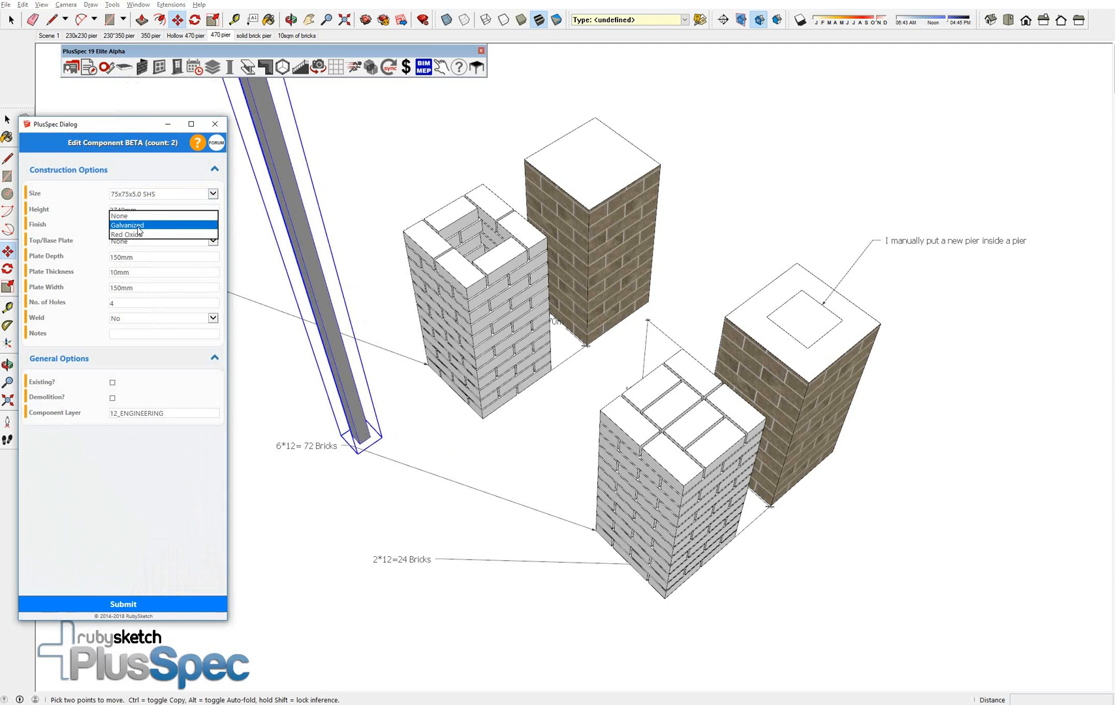
{"action": "left_click", "coordinate": [127, 225]}
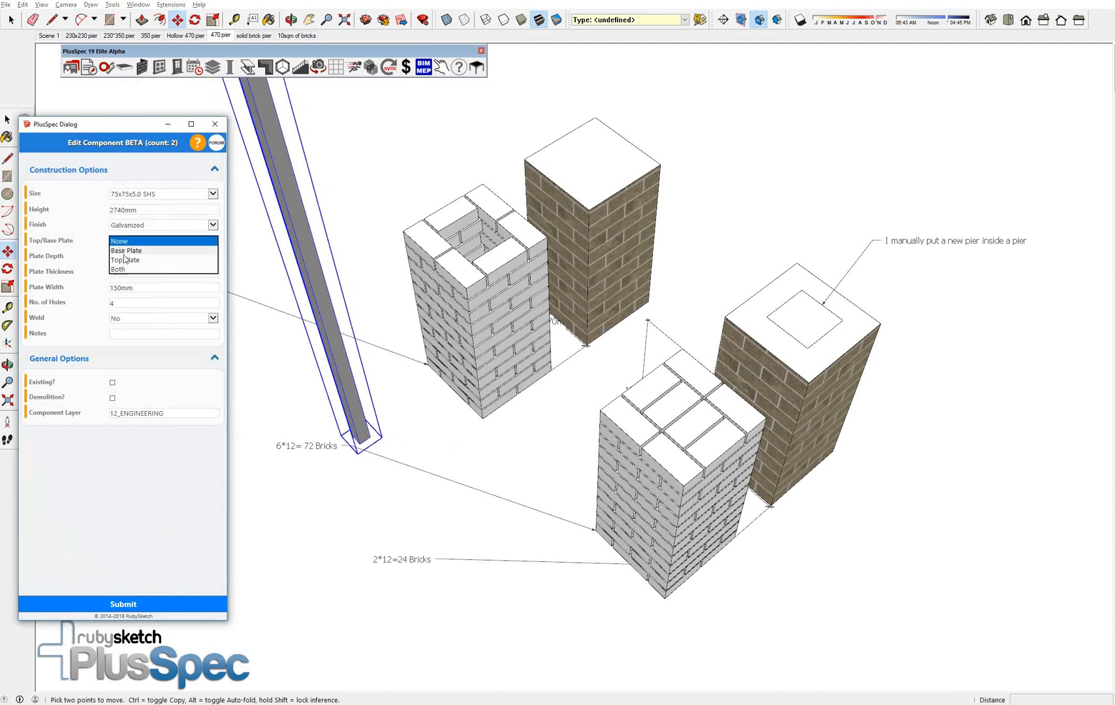
{"action": "left_click", "coordinate": [128, 269]}
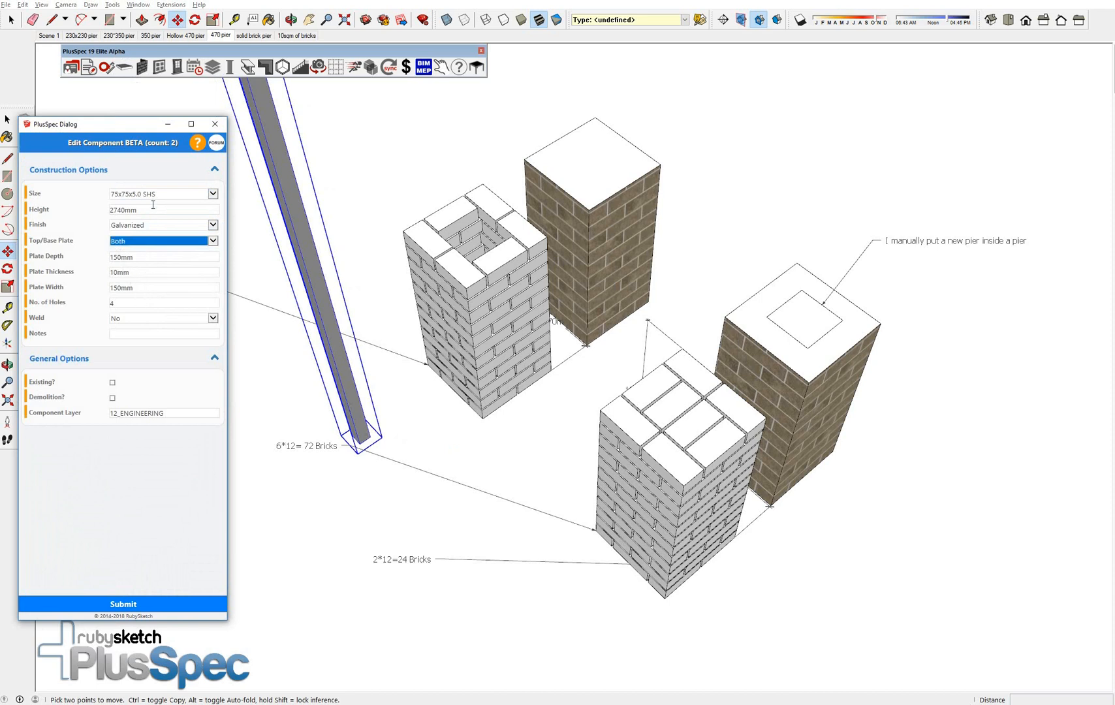
Step: Make the post 8' high, welded, with the note 'special post'
{"action": "left_click", "coordinate": [160, 209]}
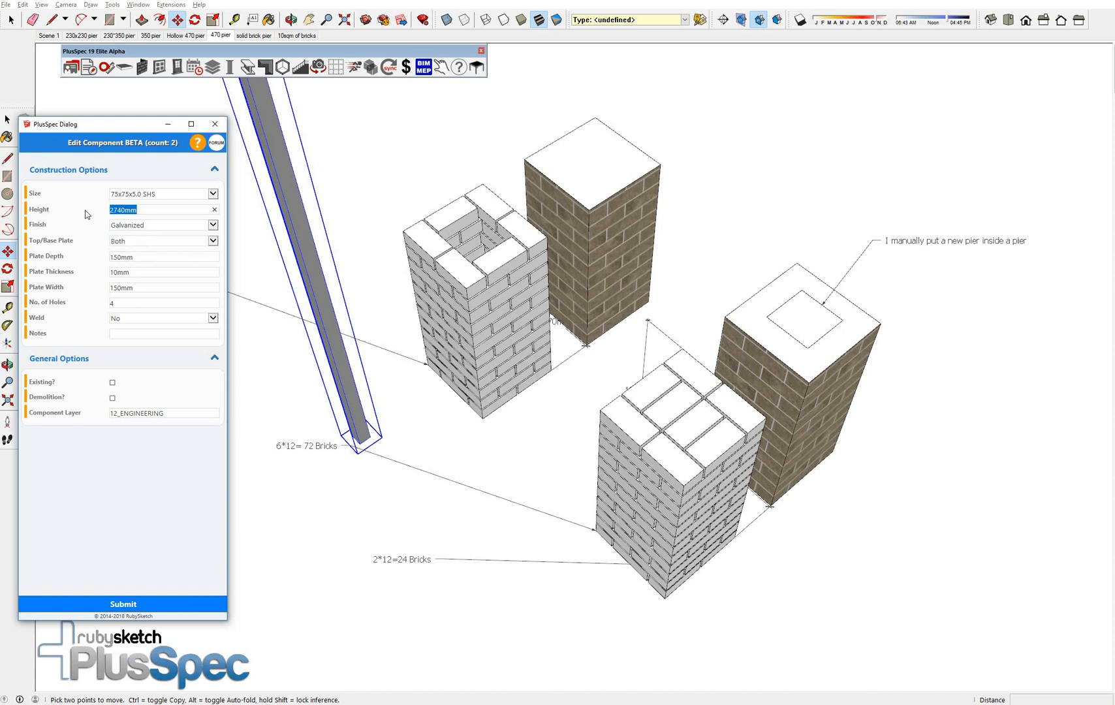
{"action": "type", "text": "8'"}
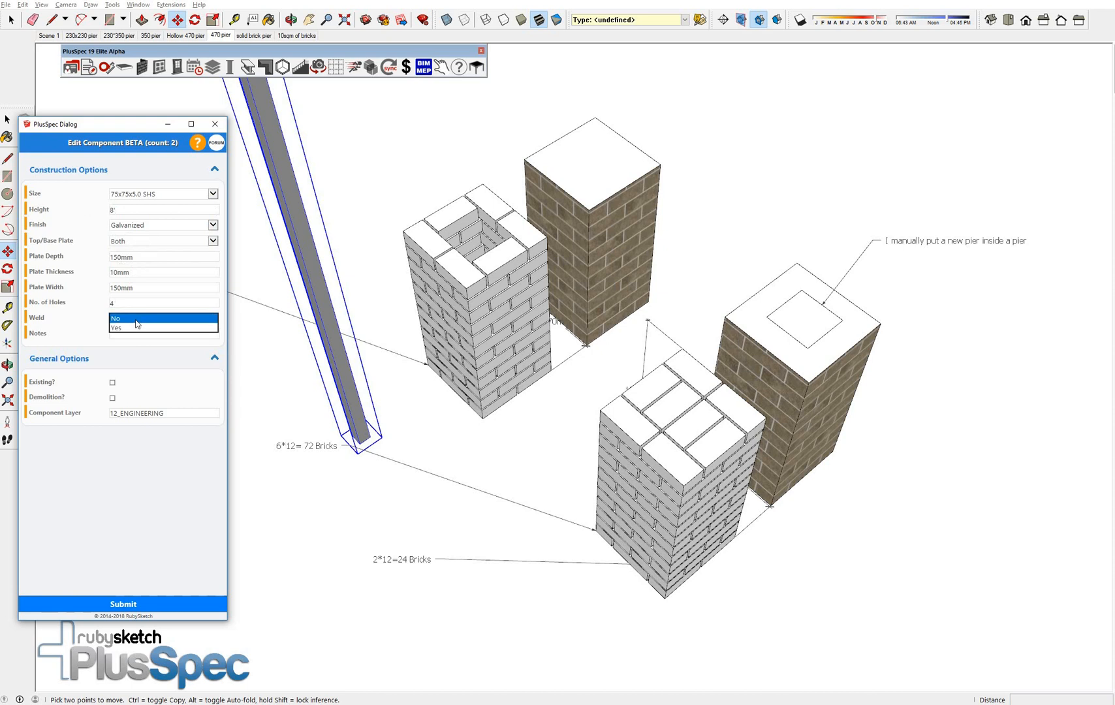
{"action": "left_click", "coordinate": [117, 328]}
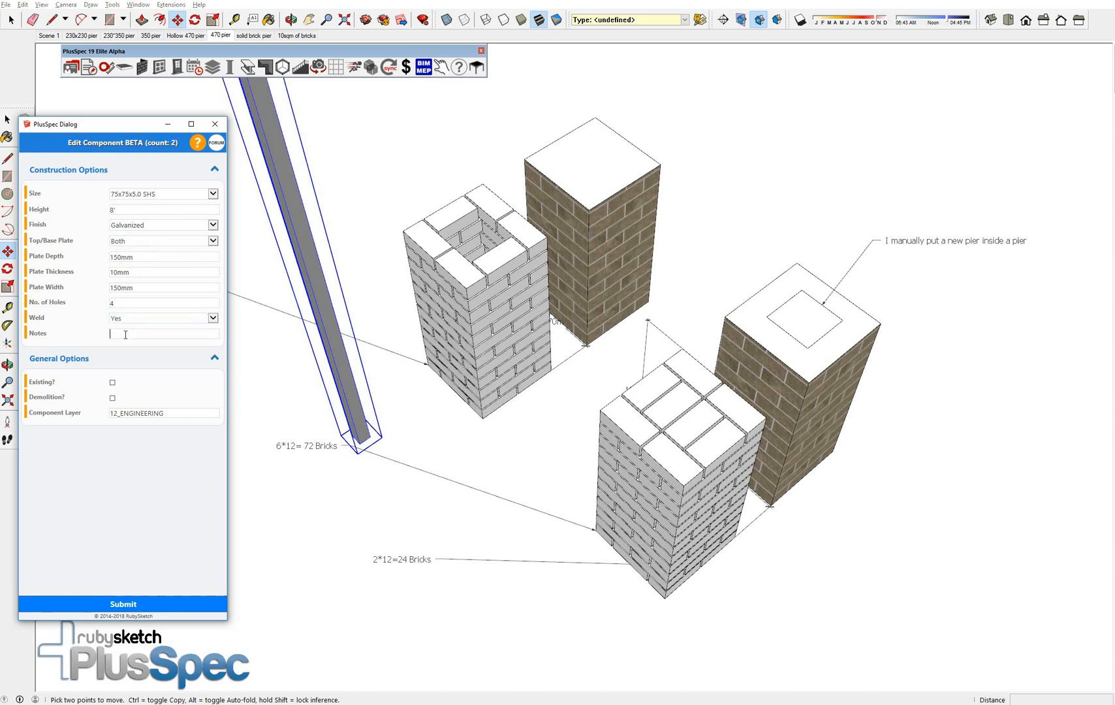
{"action": "type", "text": "special post"}
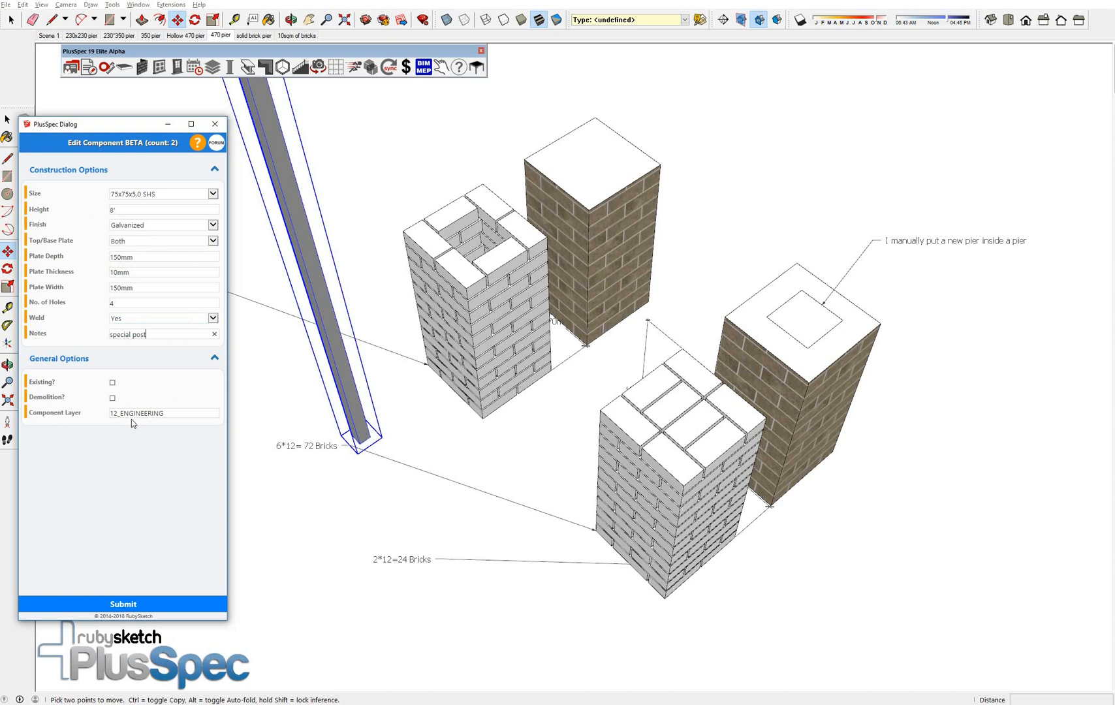
{"action": "mouse_move", "coordinate": [154, 594]}
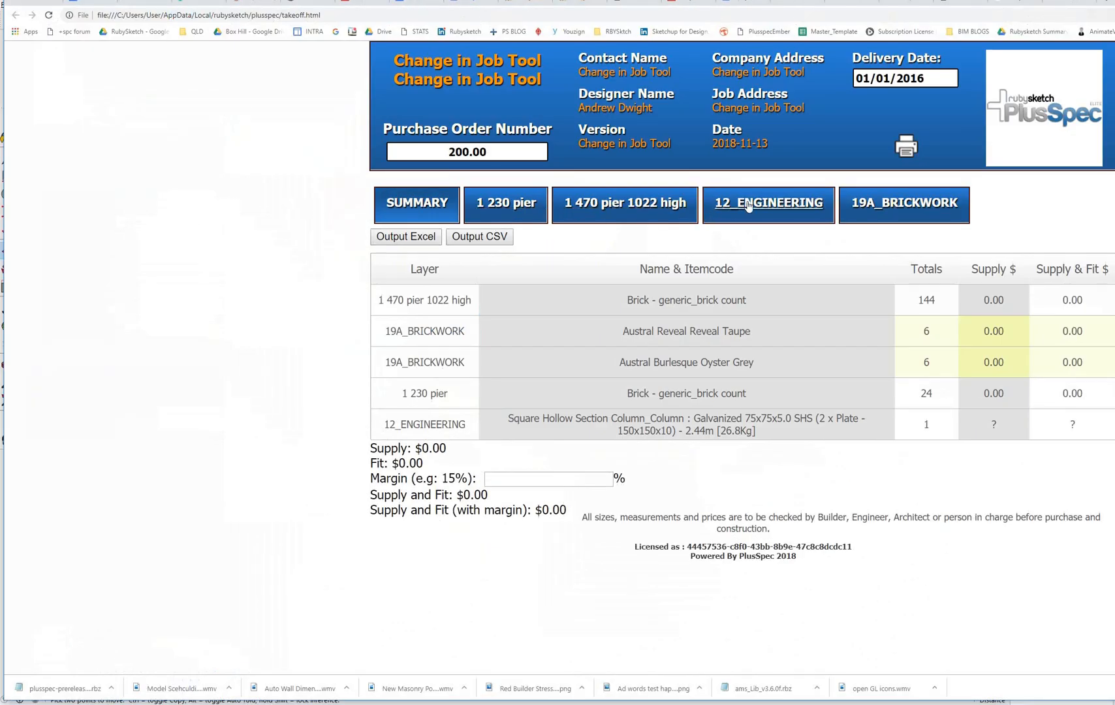
Step: Look through the 12_ENGINEERING steel post item and the 470 and 230 pier brick breakdowns
{"action": "left_click", "coordinate": [767, 204]}
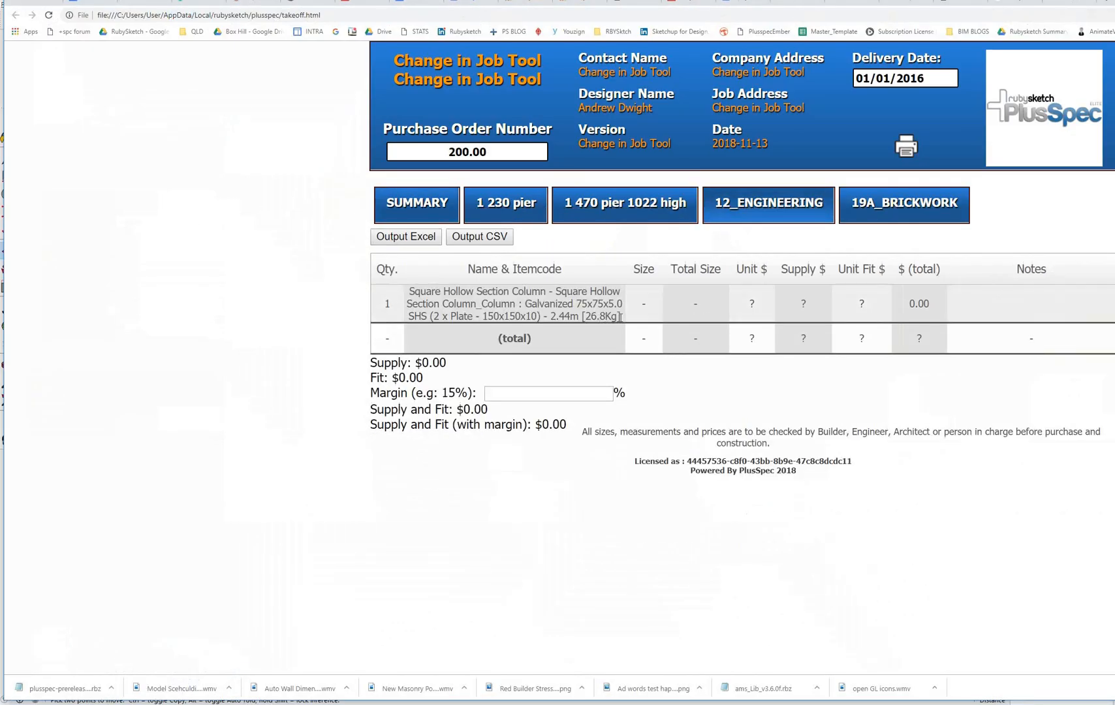
{"action": "left_click_drag", "start_coordinate": [411, 291], "coordinate": [619, 316]}
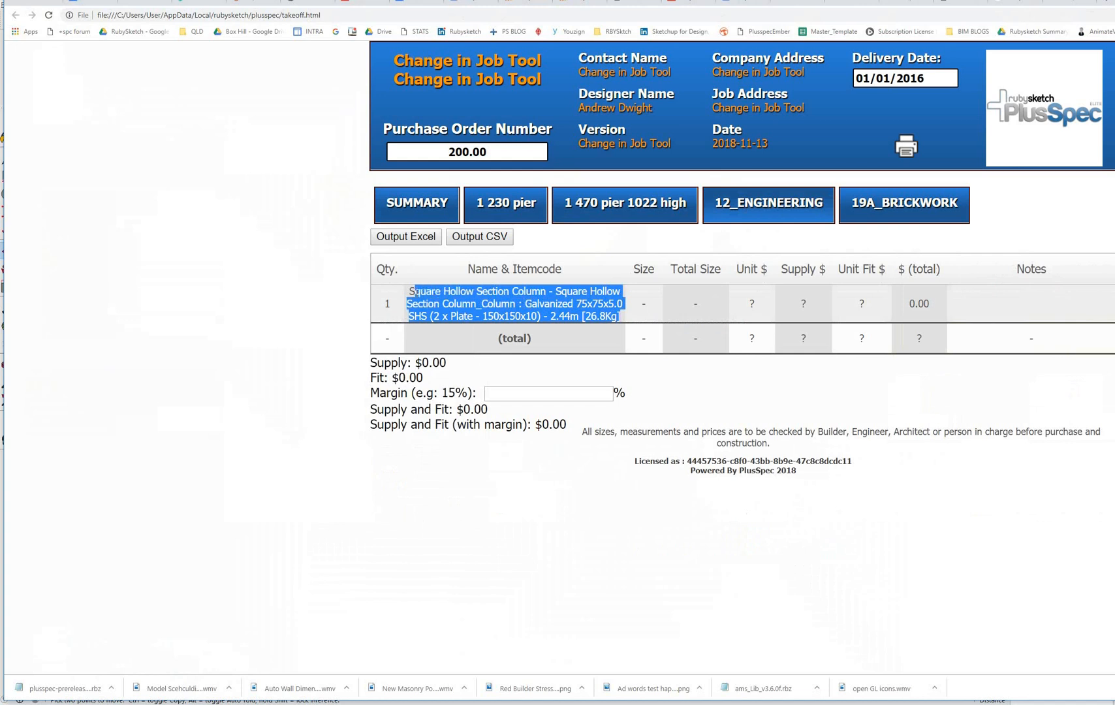
{"action": "left_click", "coordinate": [624, 204]}
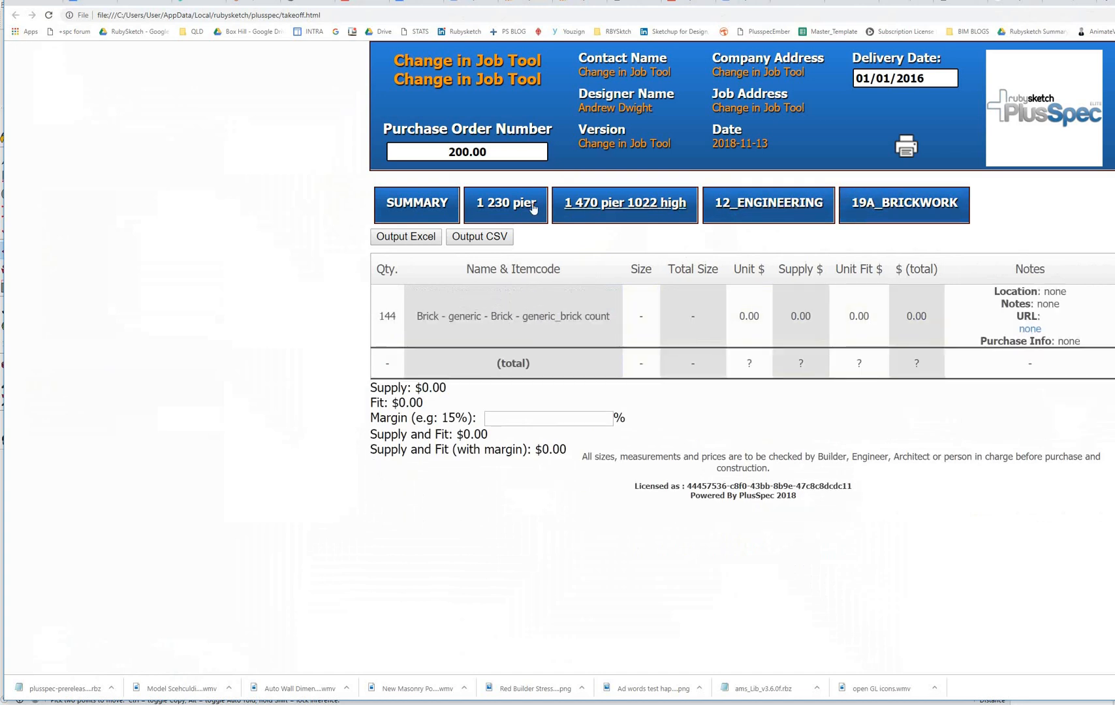
{"action": "left_click", "coordinate": [505, 203]}
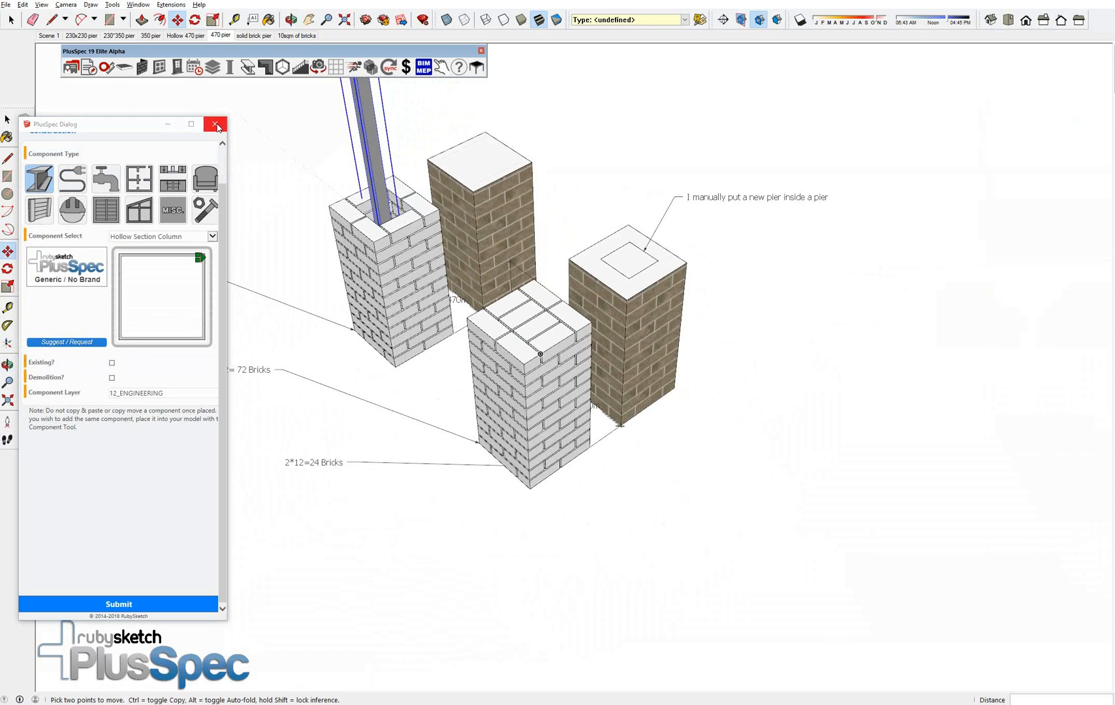
Step: Define a 470 by 470 masonry rectangular pier in the Post/Column Tool and submit it for placement
{"action": "left_click", "coordinate": [217, 124]}
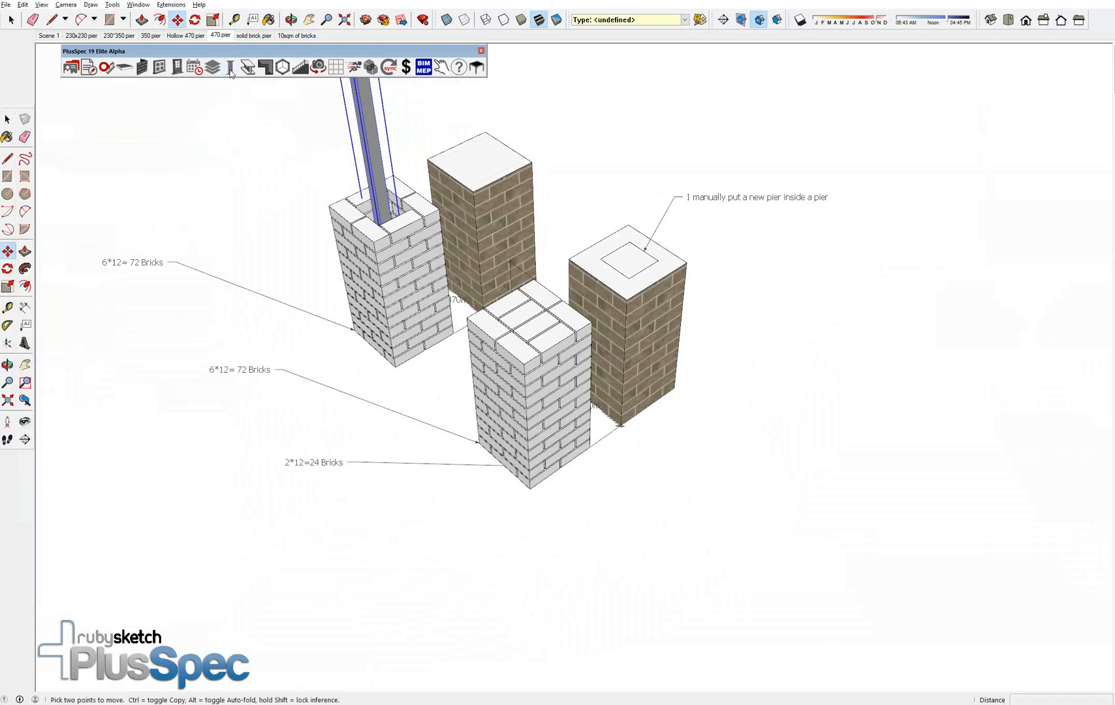
{"action": "left_click", "coordinate": [229, 67]}
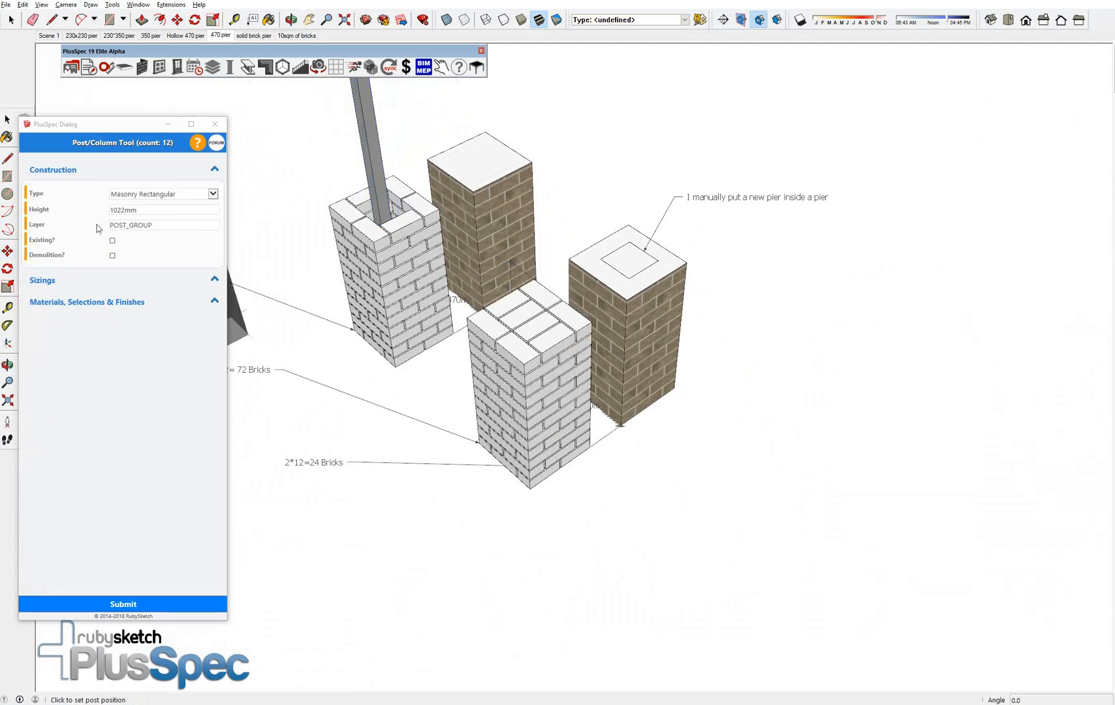
{"action": "left_click", "coordinate": [42, 280]}
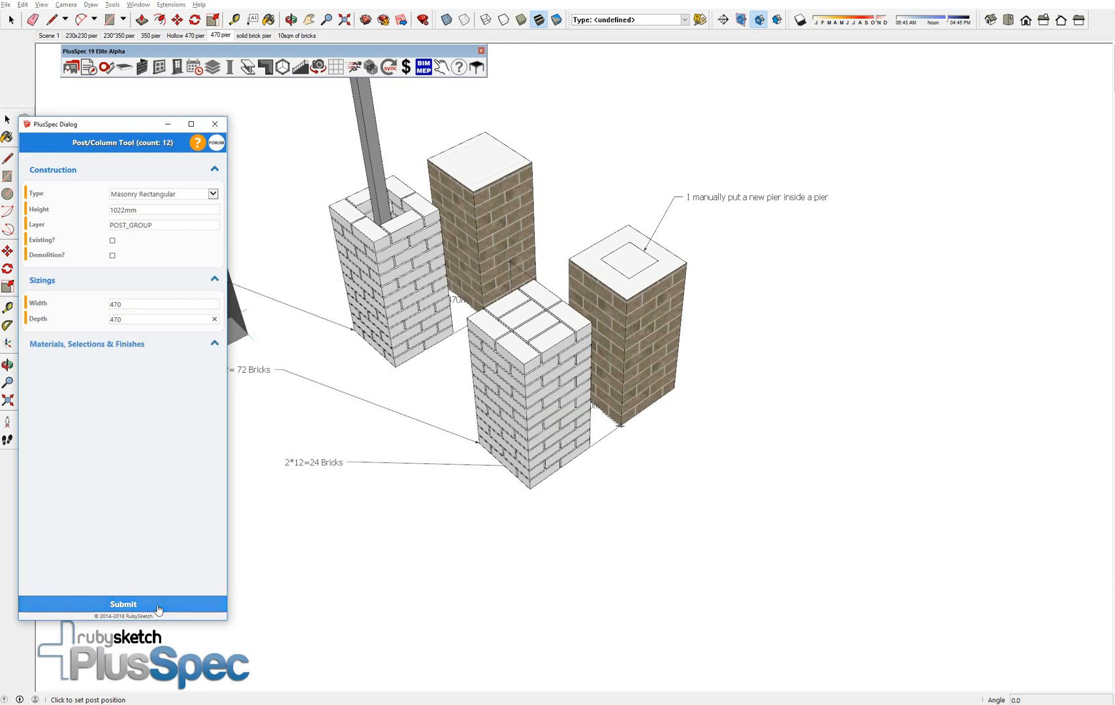
{"action": "left_click", "coordinate": [123, 604]}
{"action": "type", "text": "23"}
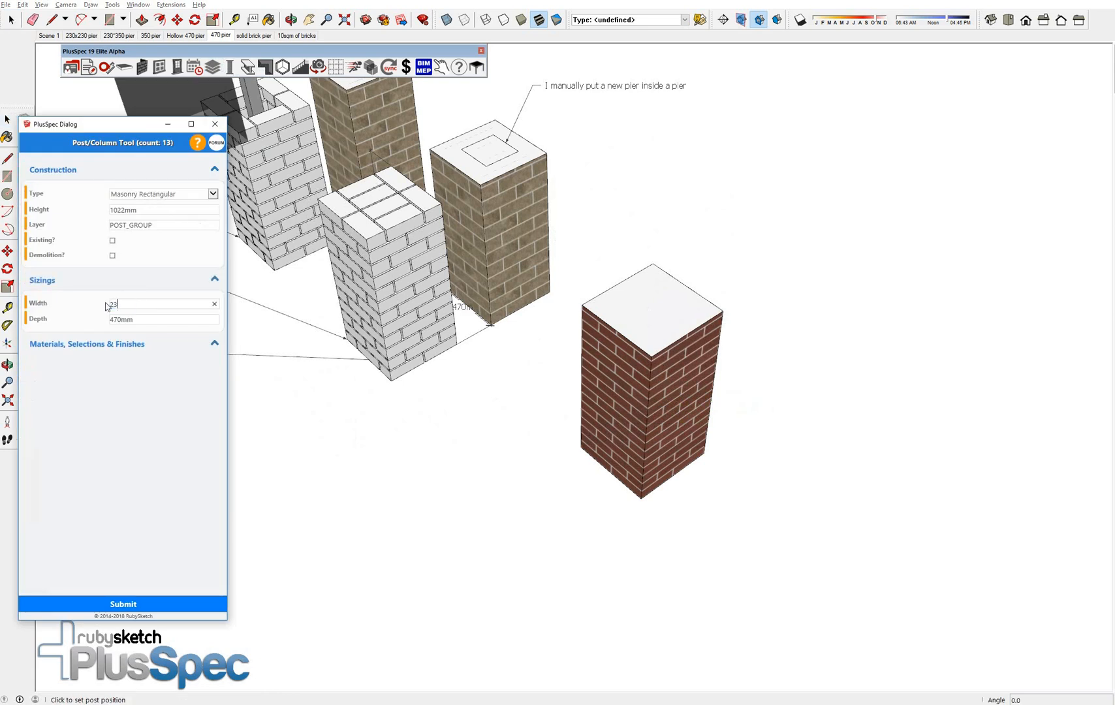
Step: Set the inner pier width and depth to 230 so it nests inside the red brick pier
{"action": "key", "text": "Tab"}
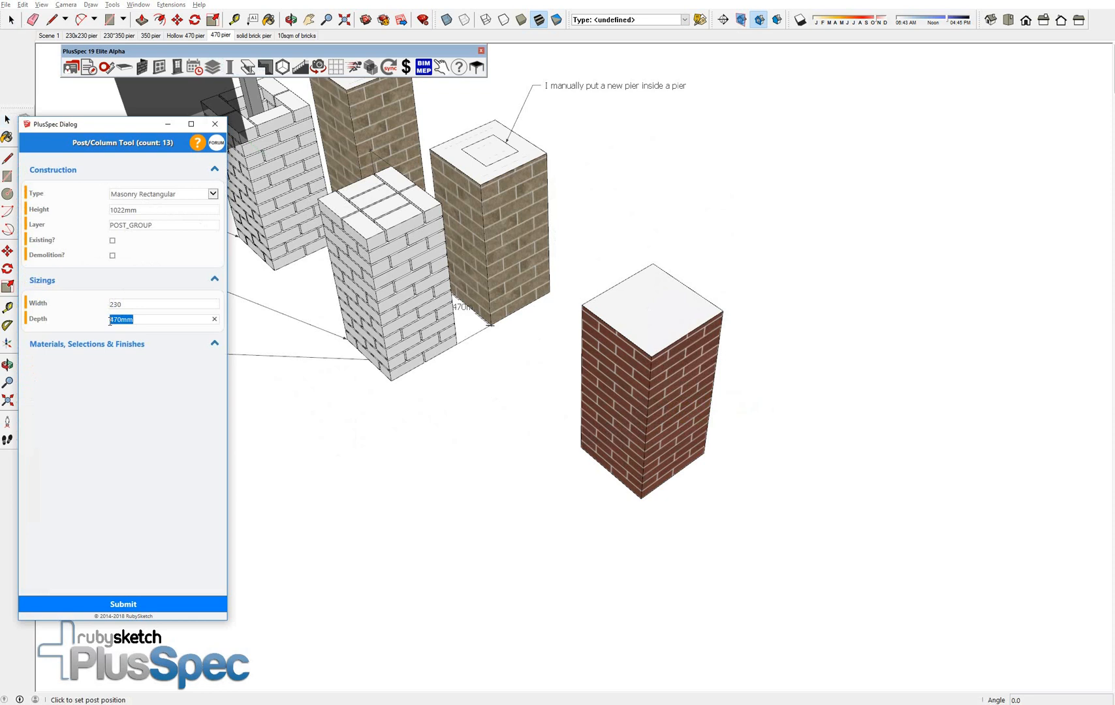
{"action": "type", "text": "230"}
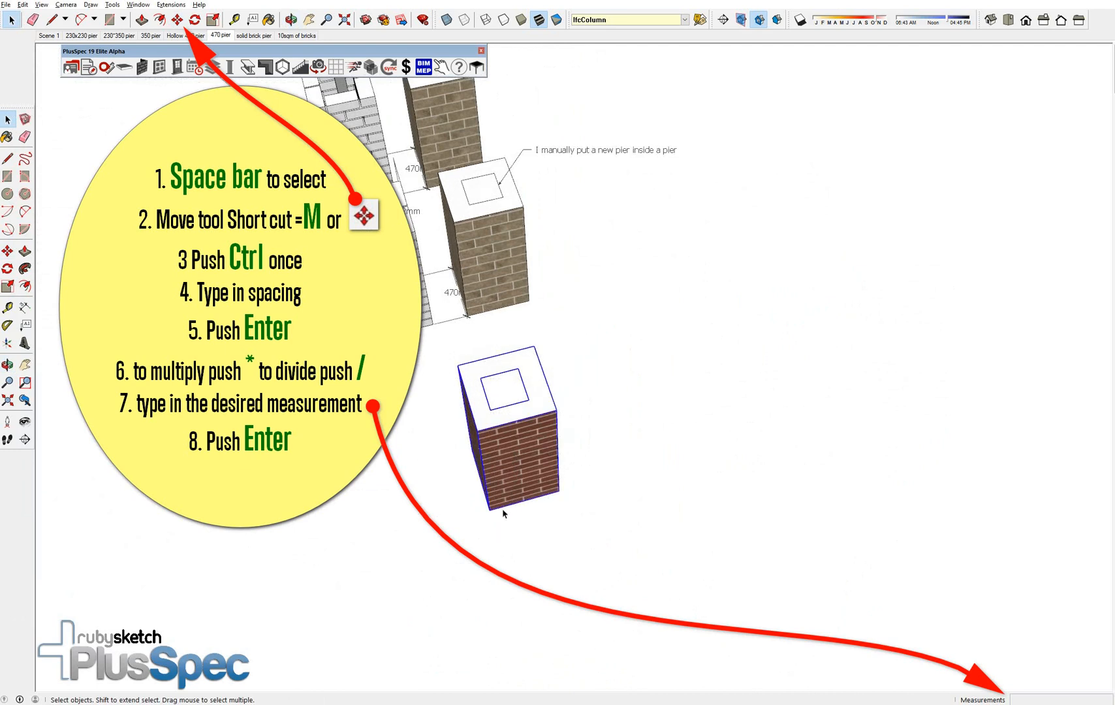
Step: Copy the red brick pier along at a set spacing and repeat it *3 for a row of four
{"action": "left_click_drag", "start_coordinate": [491, 509], "coordinate": [675, 466]}
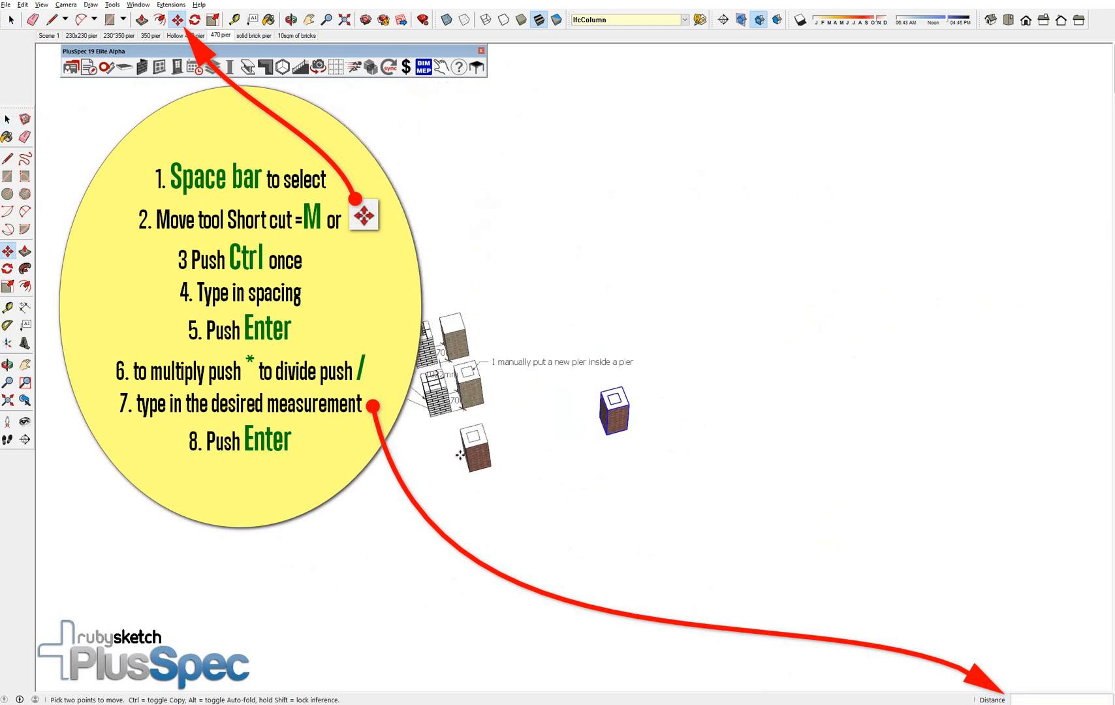
{"action": "type", "text": "*3"}
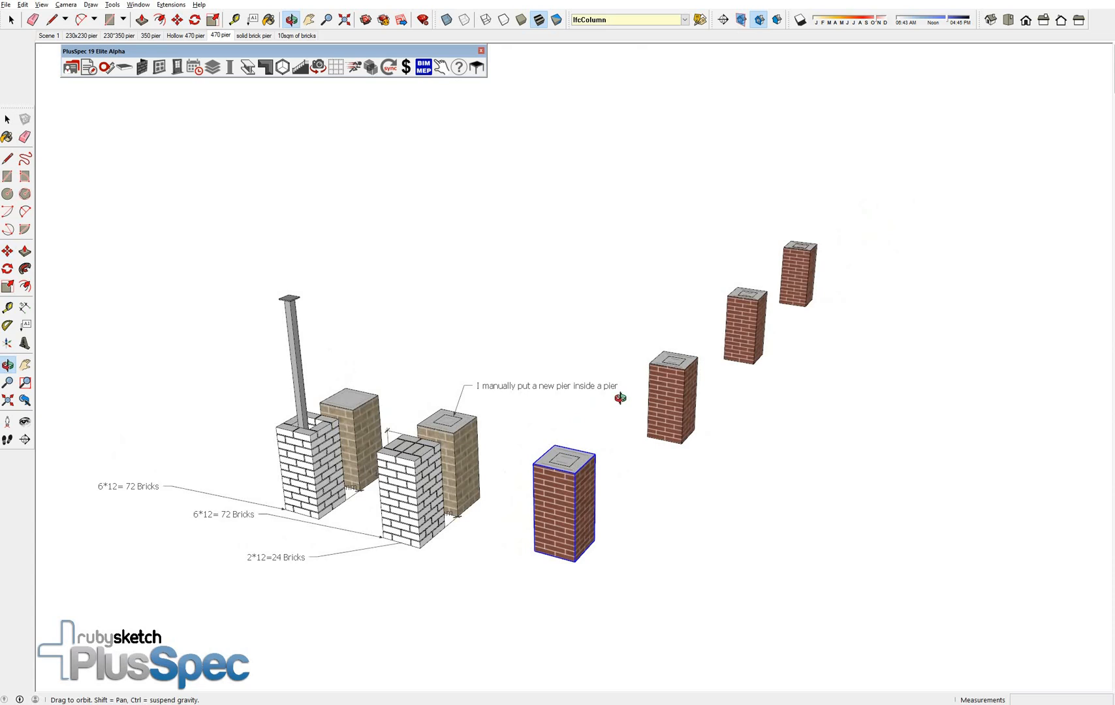
{"action": "left_click", "coordinate": [8, 251]}
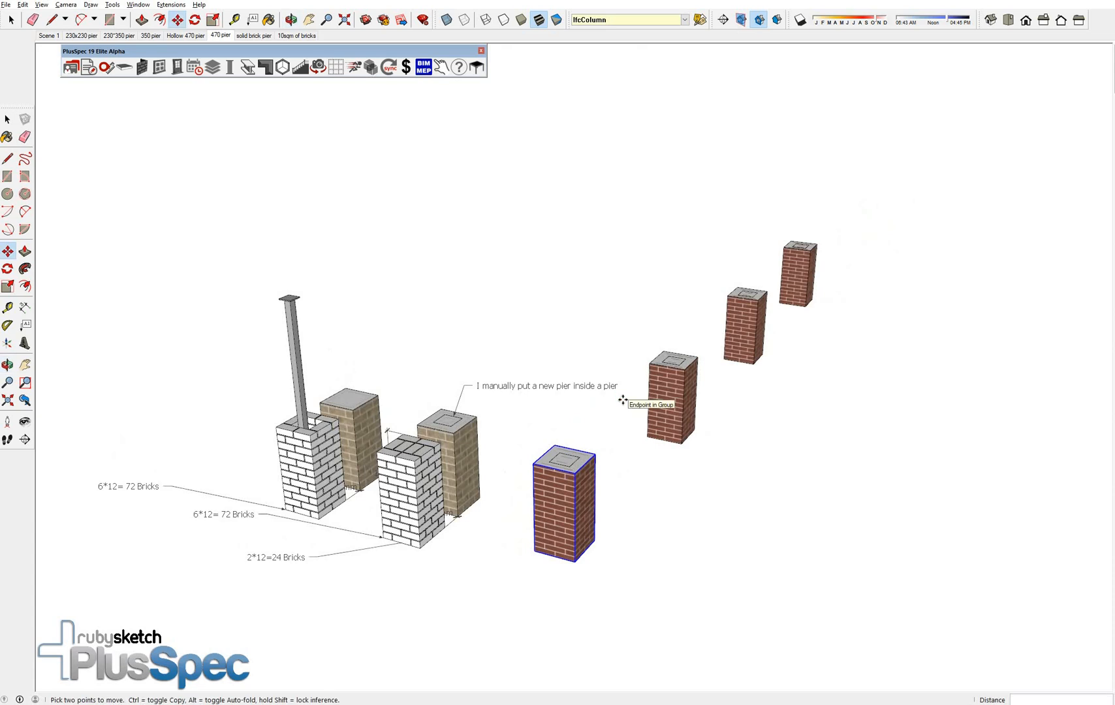
{"action": "mouse_move", "coordinate": [623, 399]}
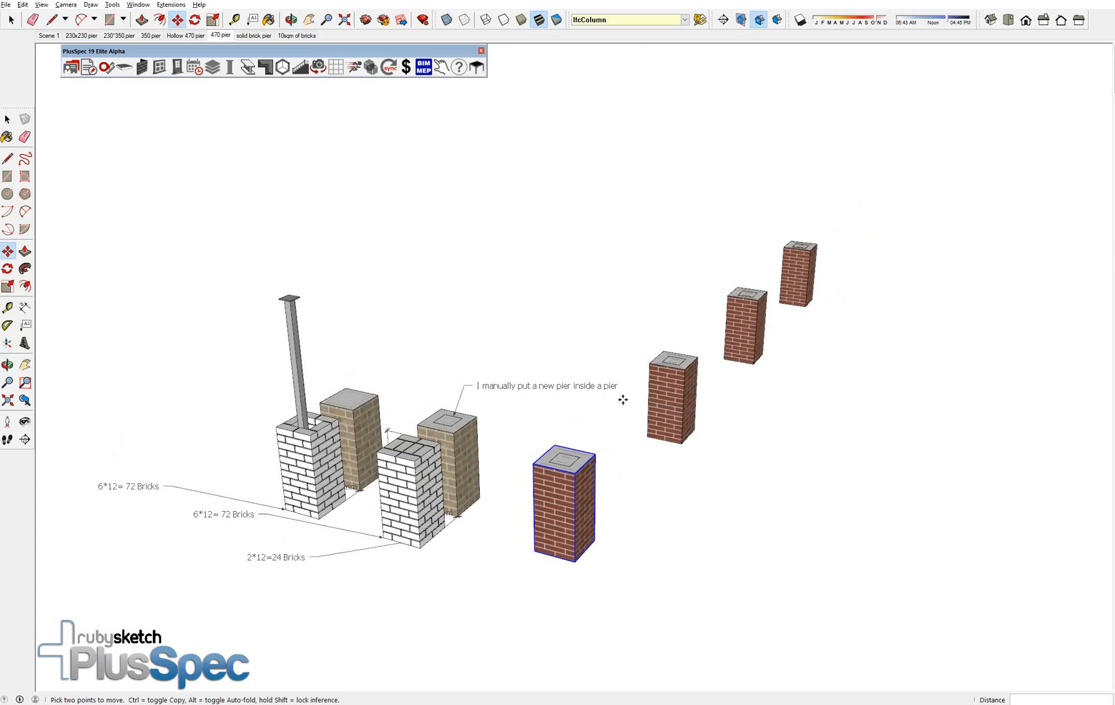